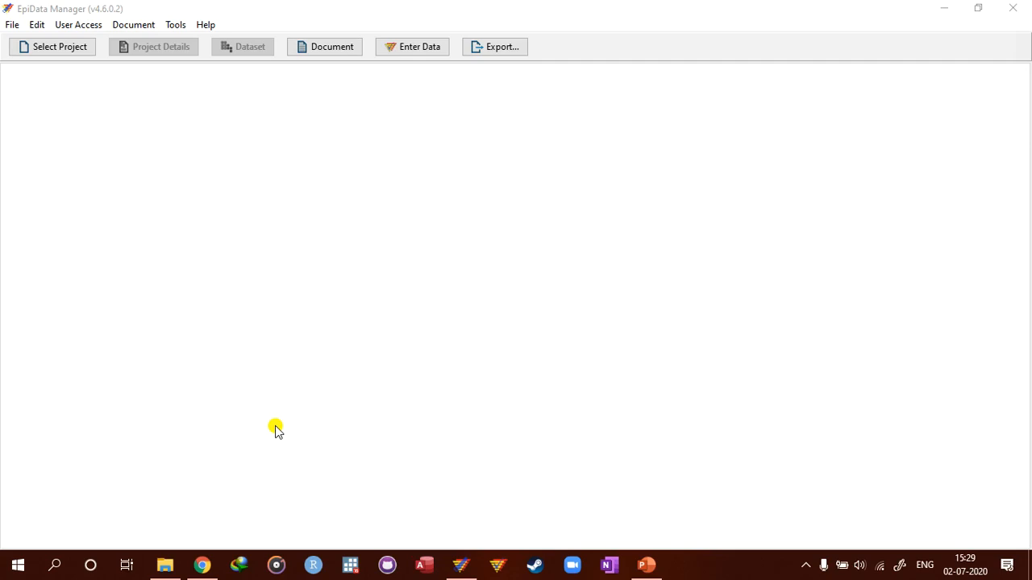
mouse_move(245, 265)
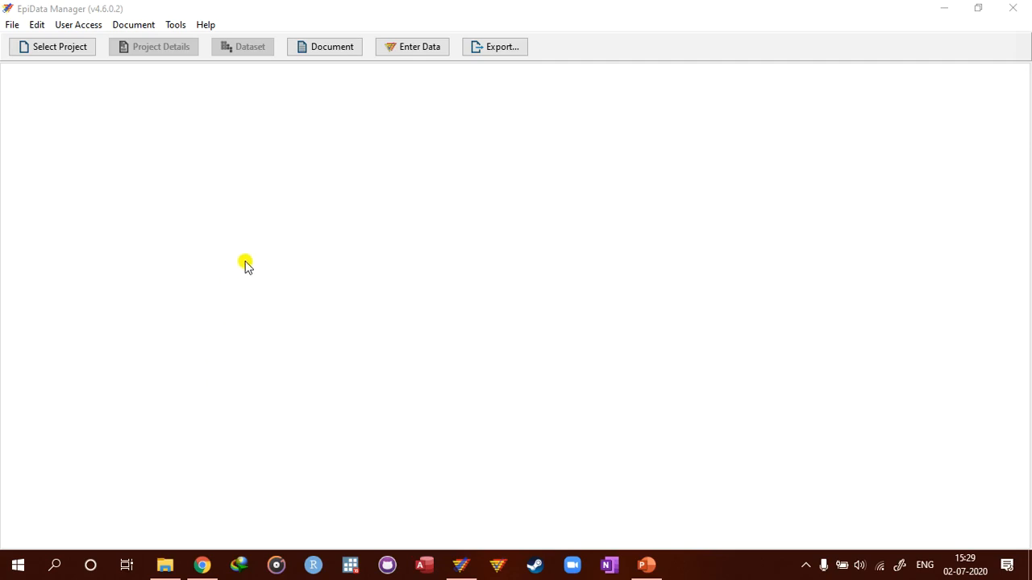
mouse_move(226, 264)
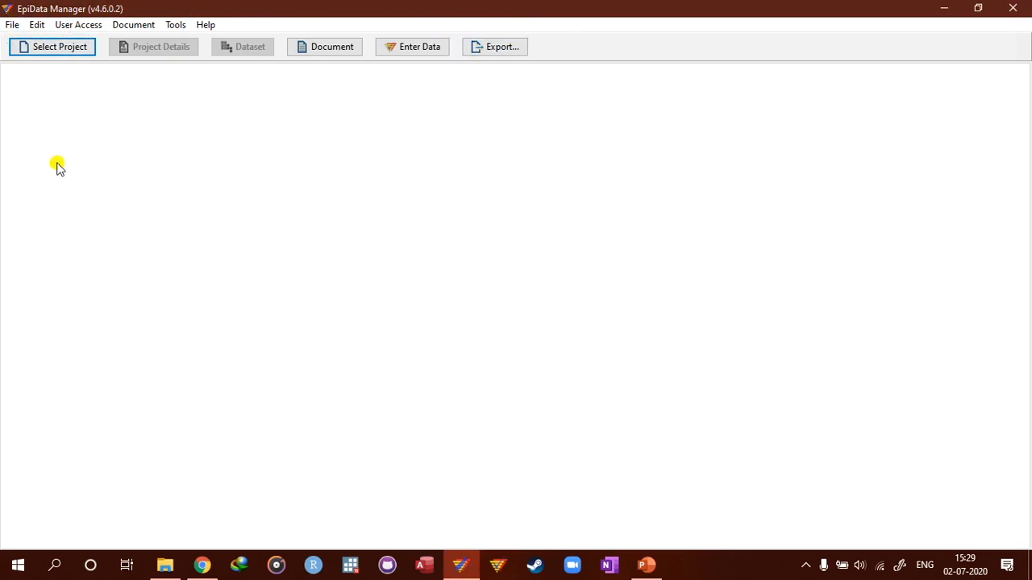
mouse_move(450, 288)
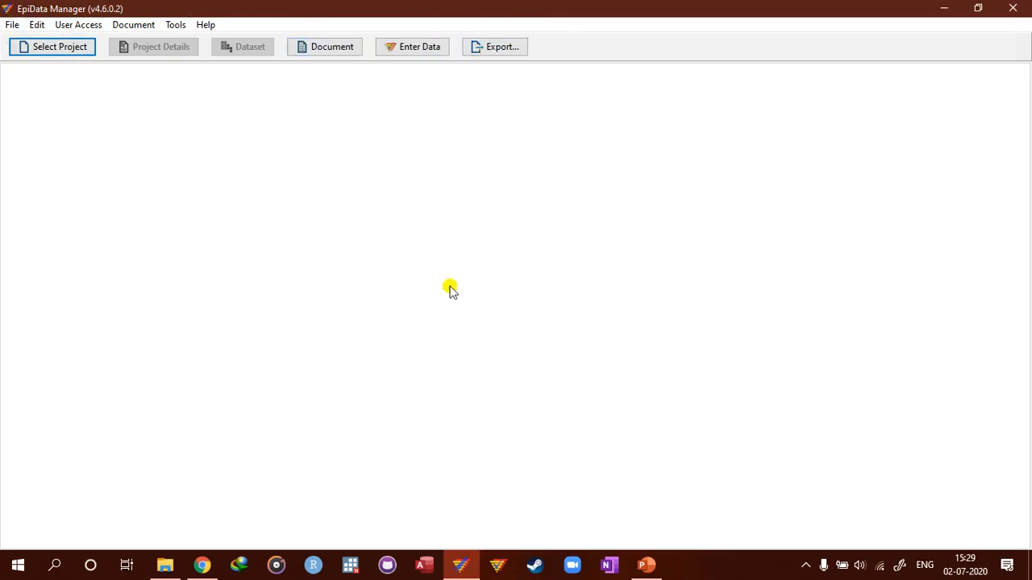
Review the Document menu's report entries, then start EpiData Entry Client via Enter Data.
click(58, 45)
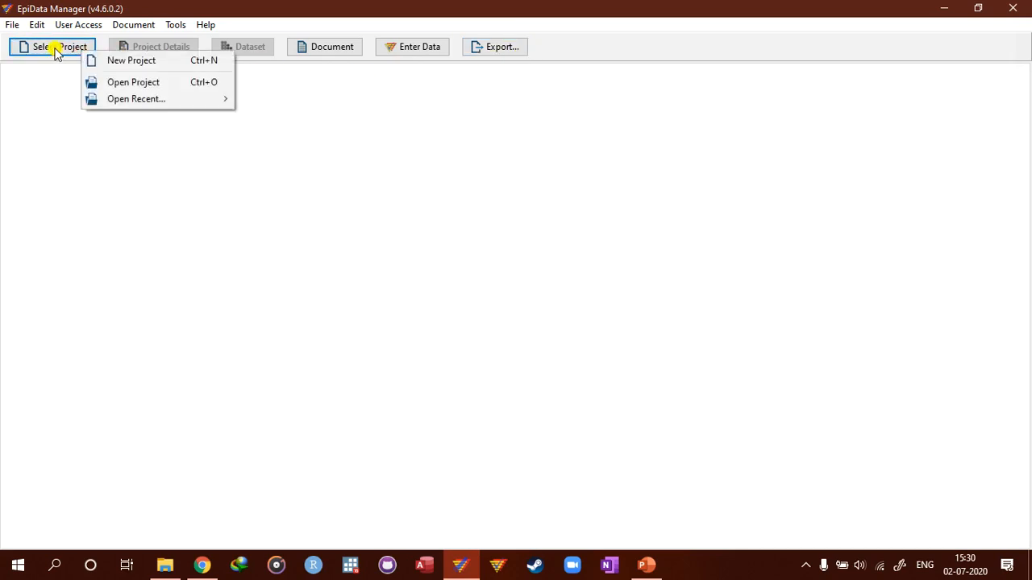
mouse_move(149, 61)
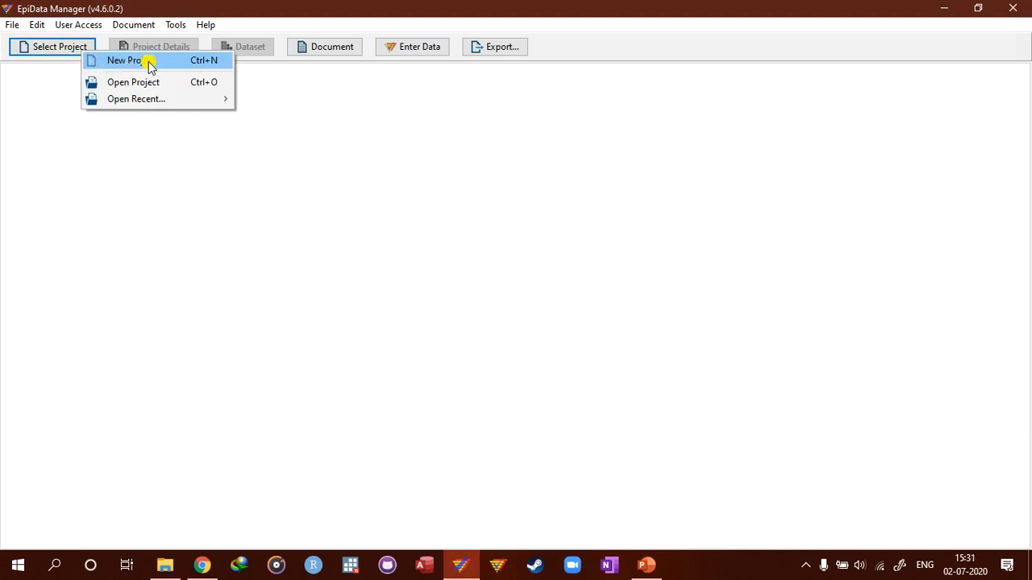
mouse_move(184, 83)
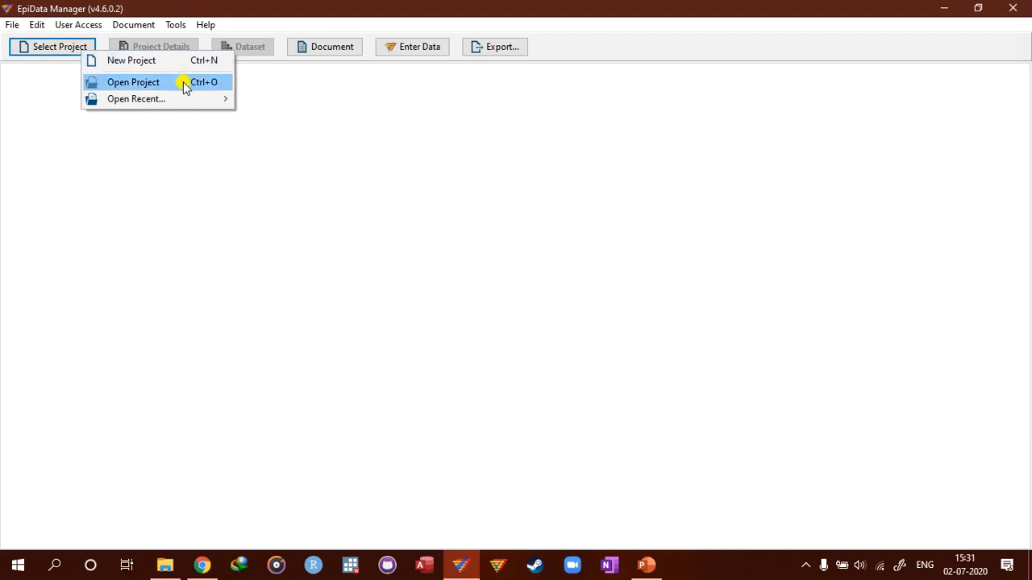
click(333, 45)
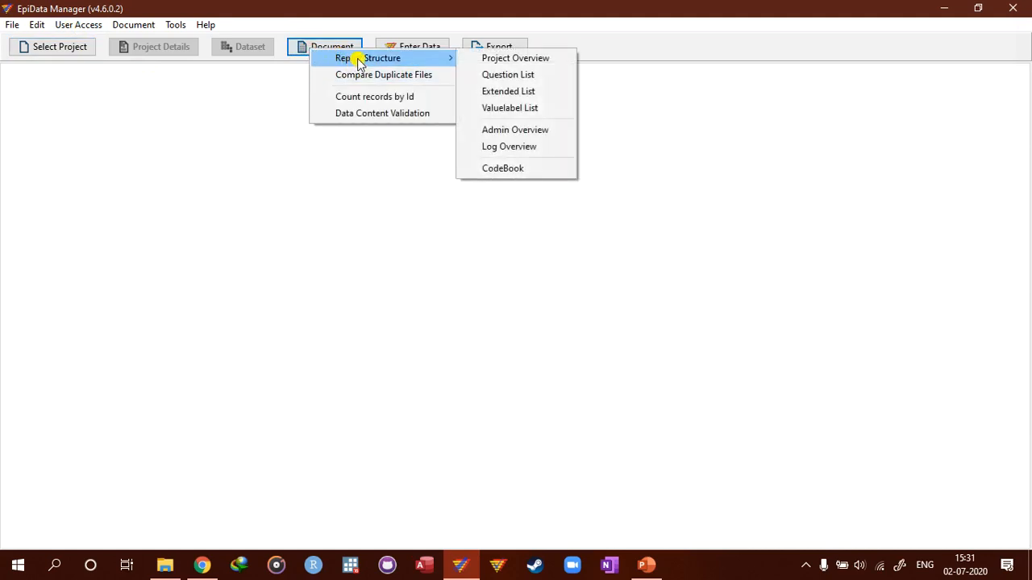
mouse_move(445, 64)
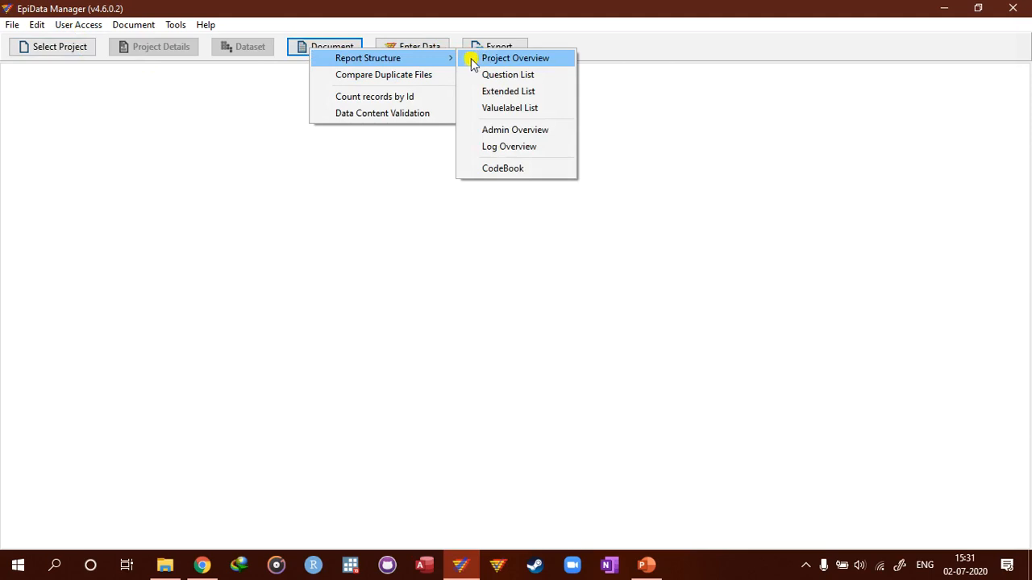
mouse_move(511, 64)
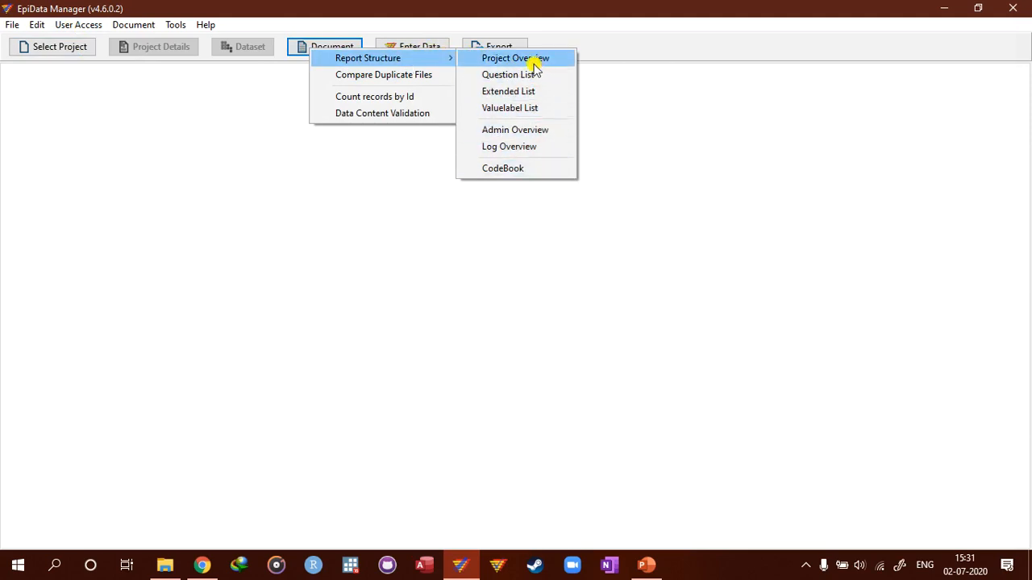
mouse_move(535, 61)
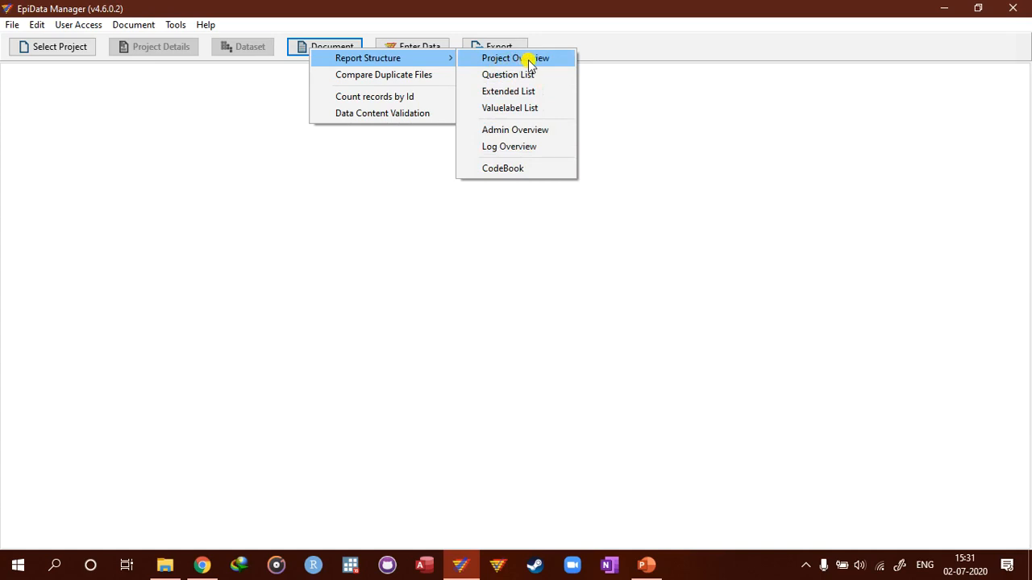
mouse_move(522, 77)
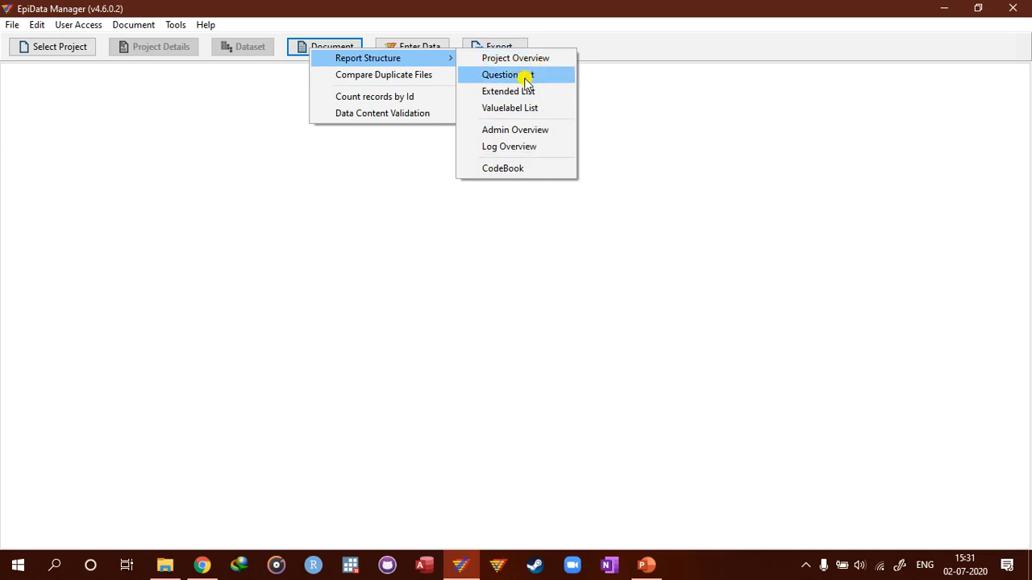
mouse_move(548, 106)
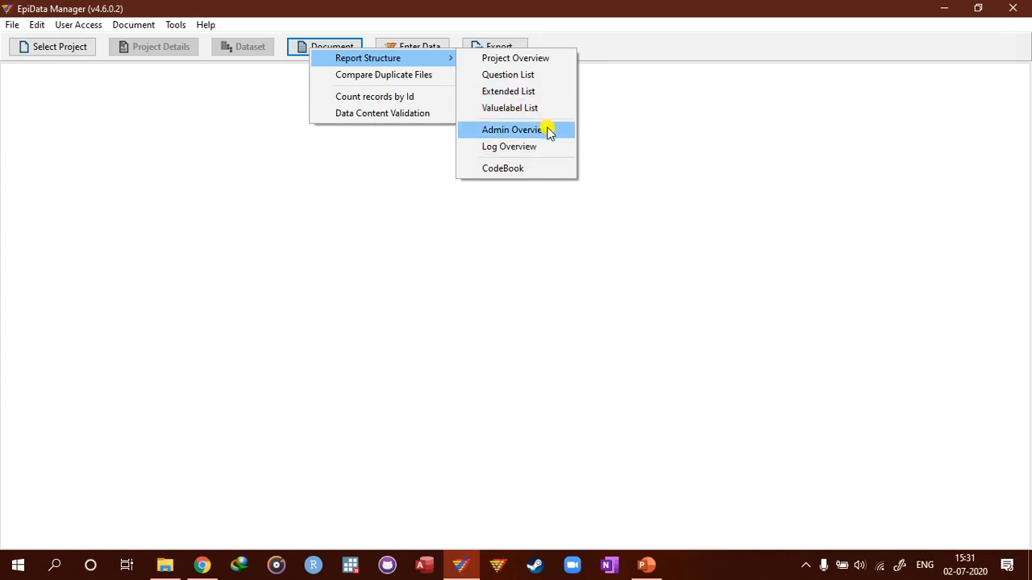
mouse_move(545, 169)
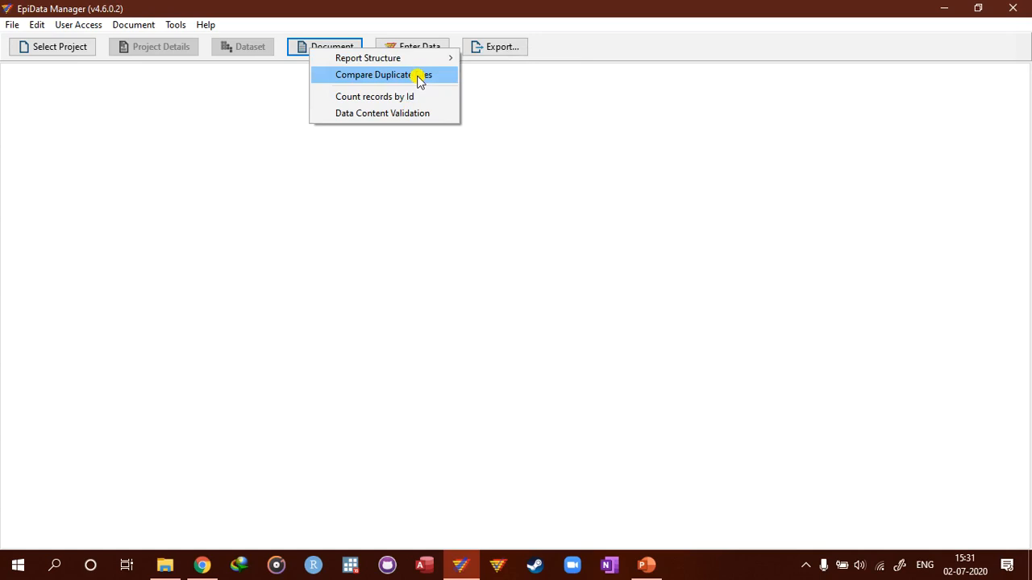
mouse_move(411, 79)
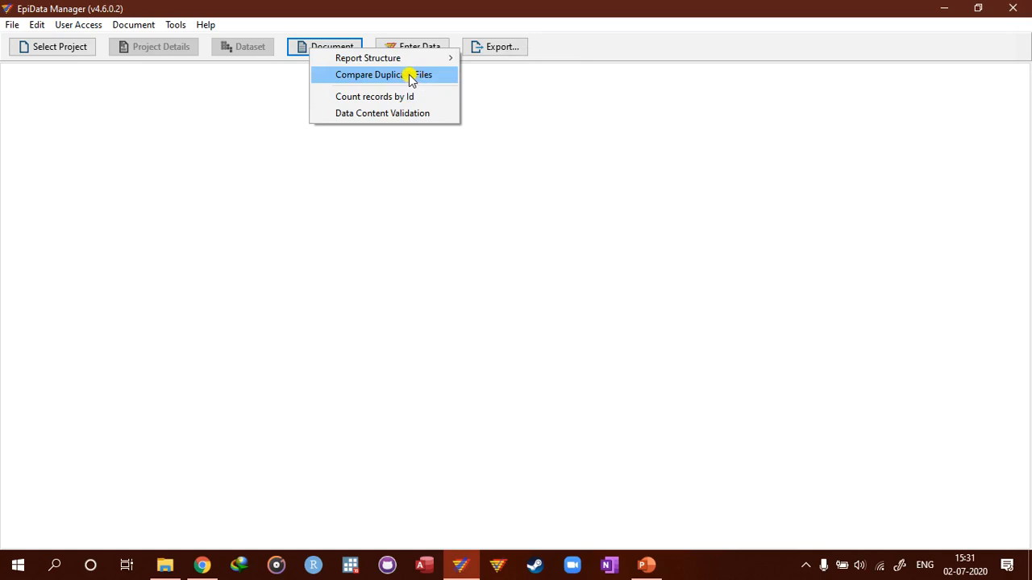
mouse_move(390, 87)
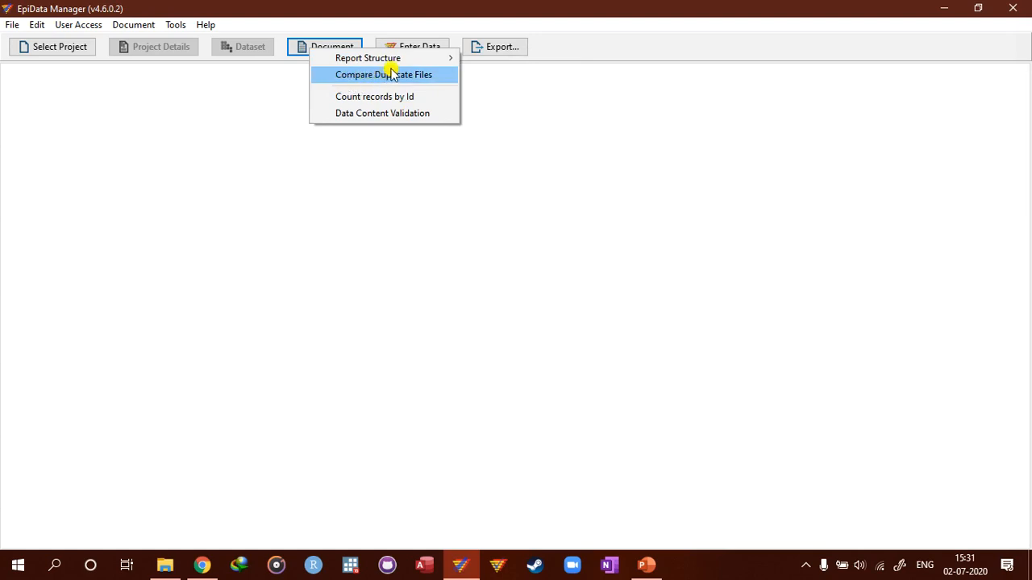
mouse_move(394, 97)
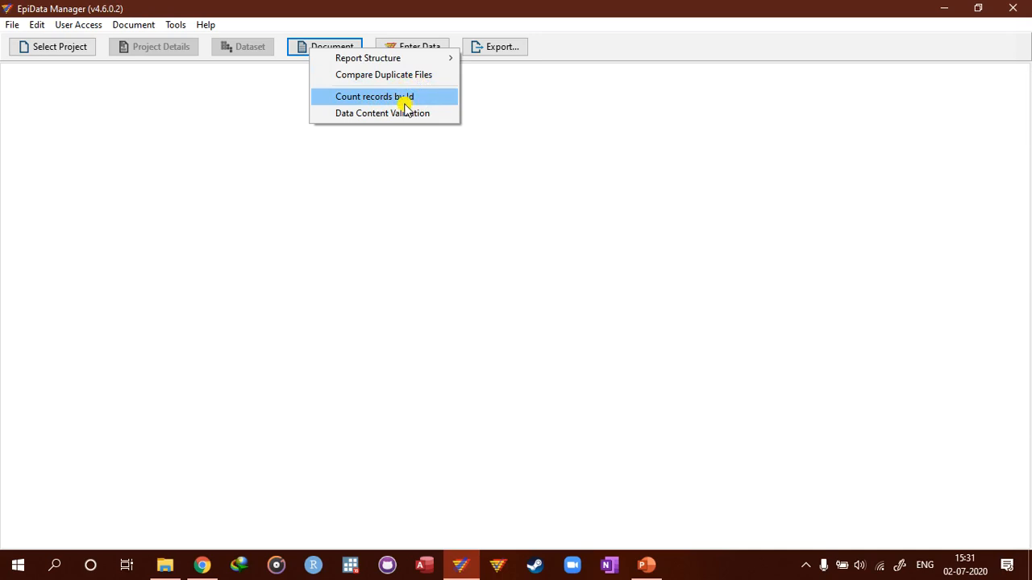
mouse_move(403, 104)
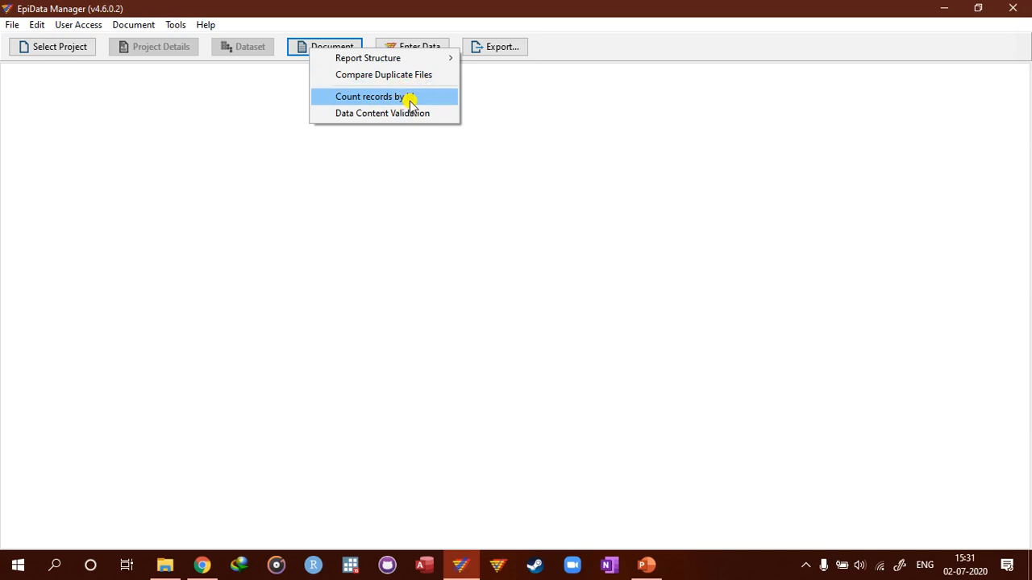
mouse_move(345, 116)
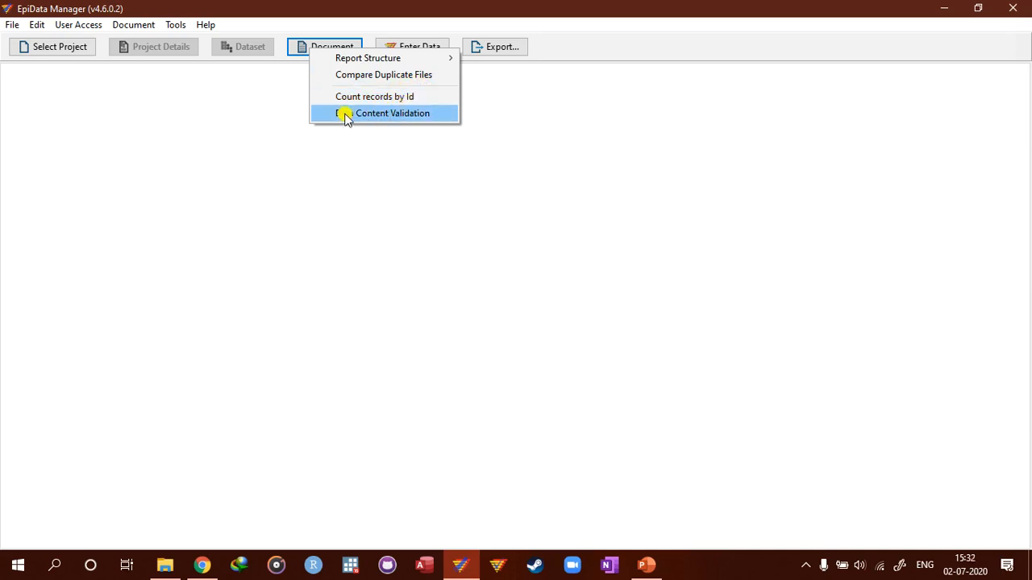
mouse_move(366, 125)
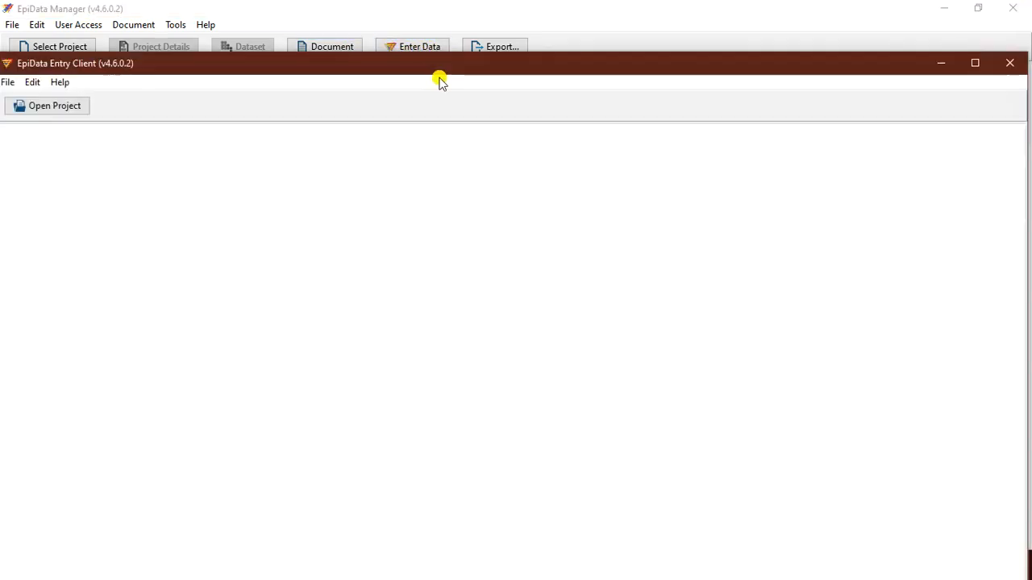
Check the Entry Client's Open Project toolbar and close its window, returning to EpiData Manager.
click(47, 106)
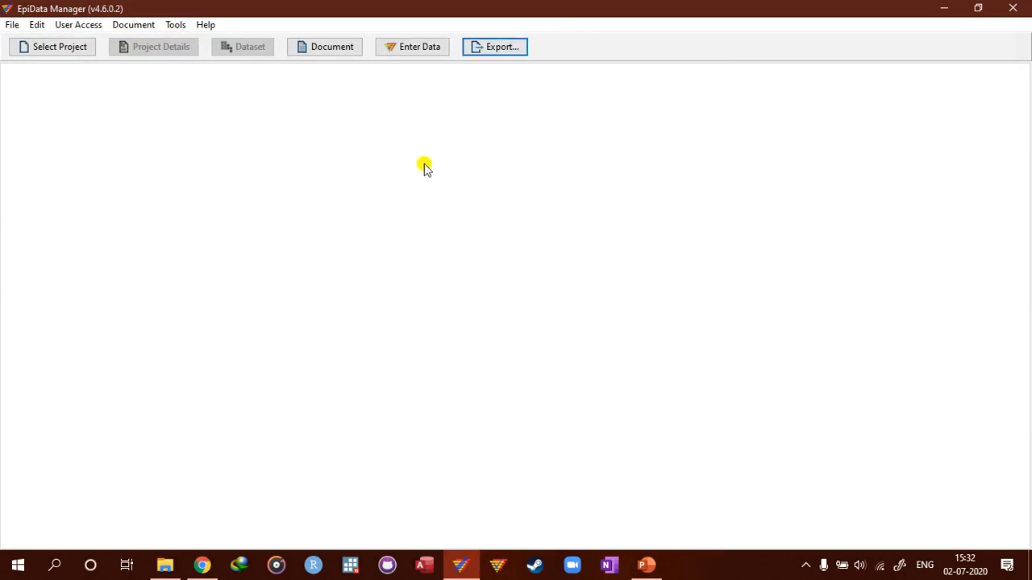
mouse_move(551, 222)
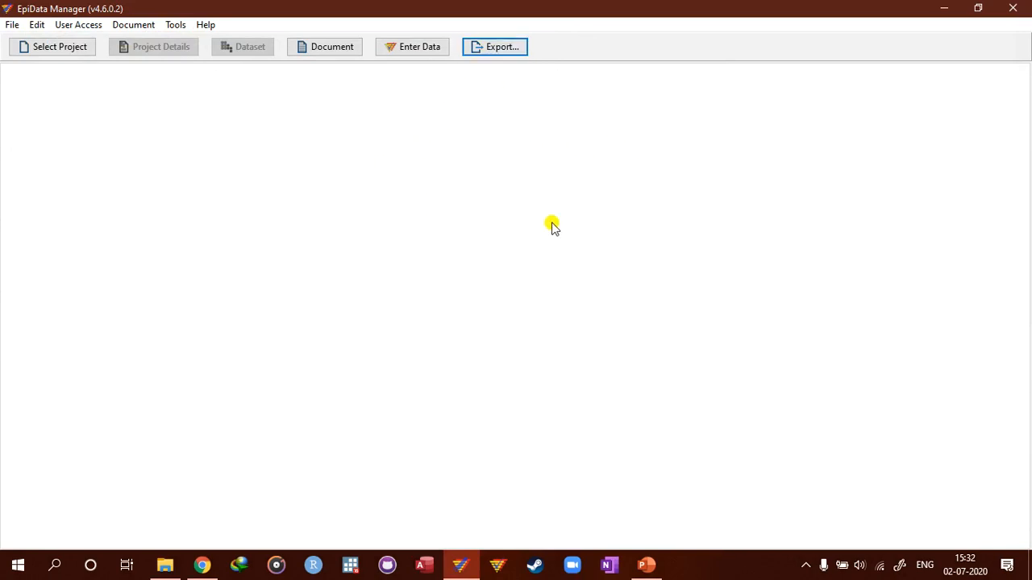
mouse_move(255, 75)
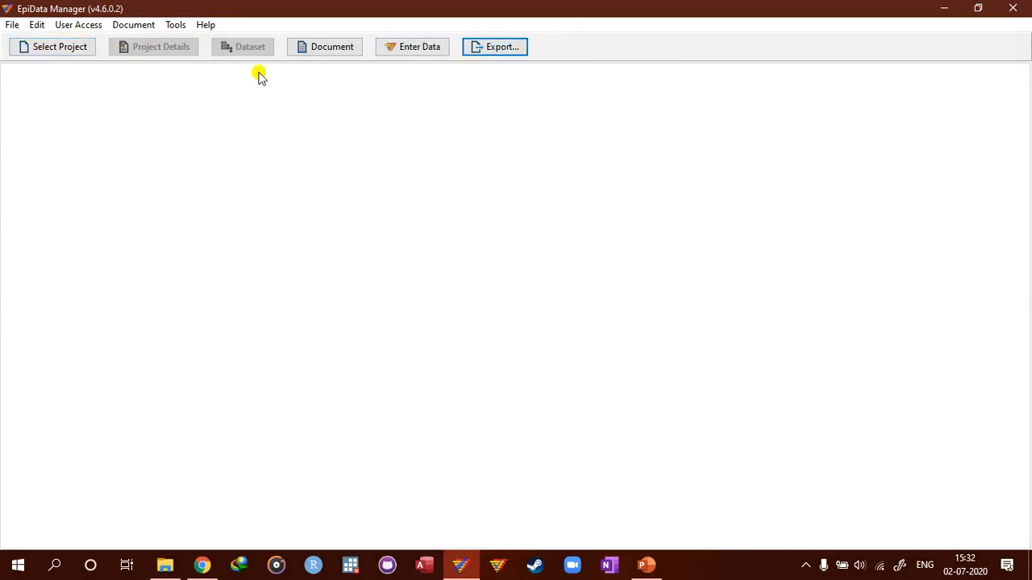
click(11, 24)
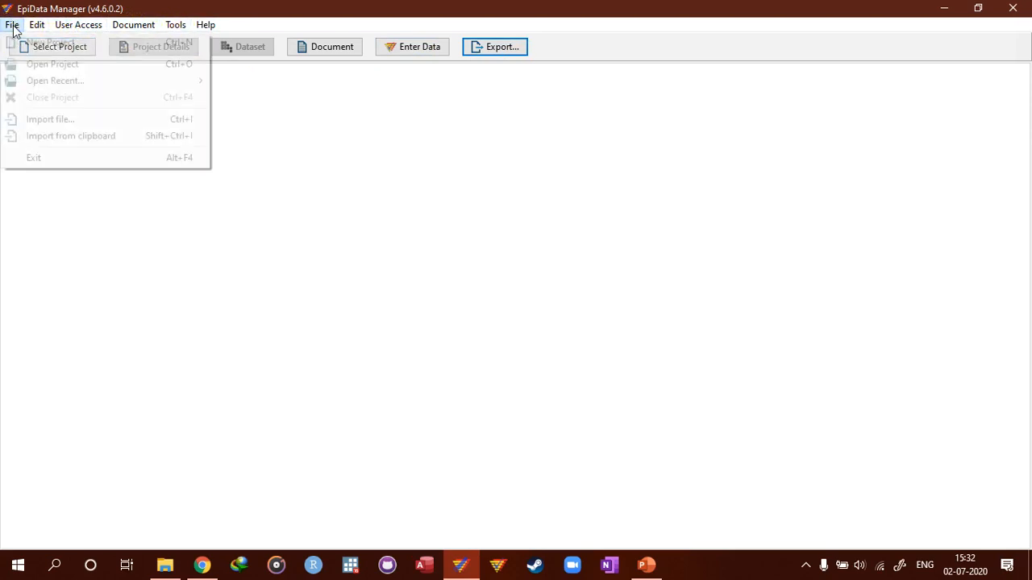
mouse_move(78, 97)
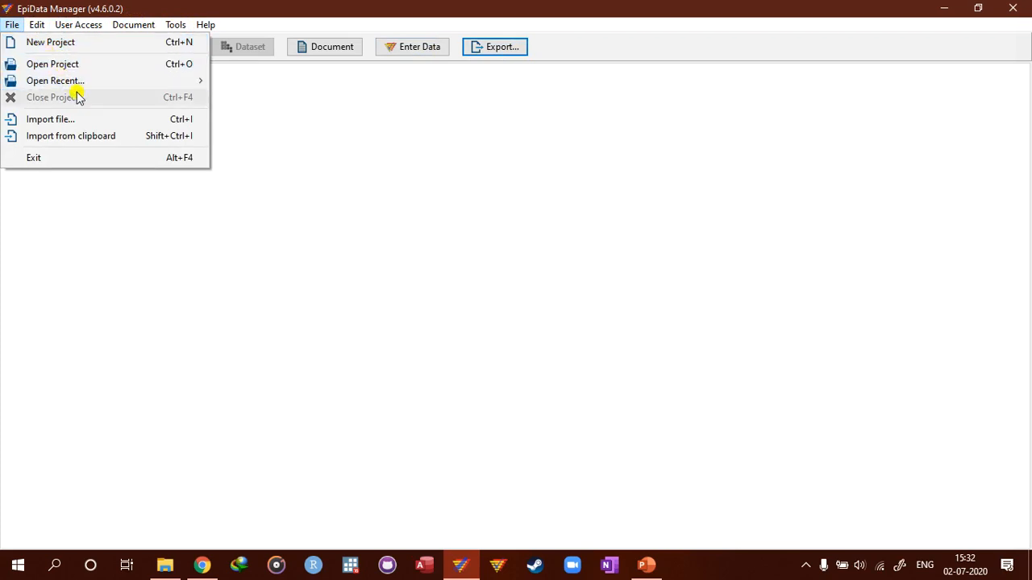
mouse_move(112, 158)
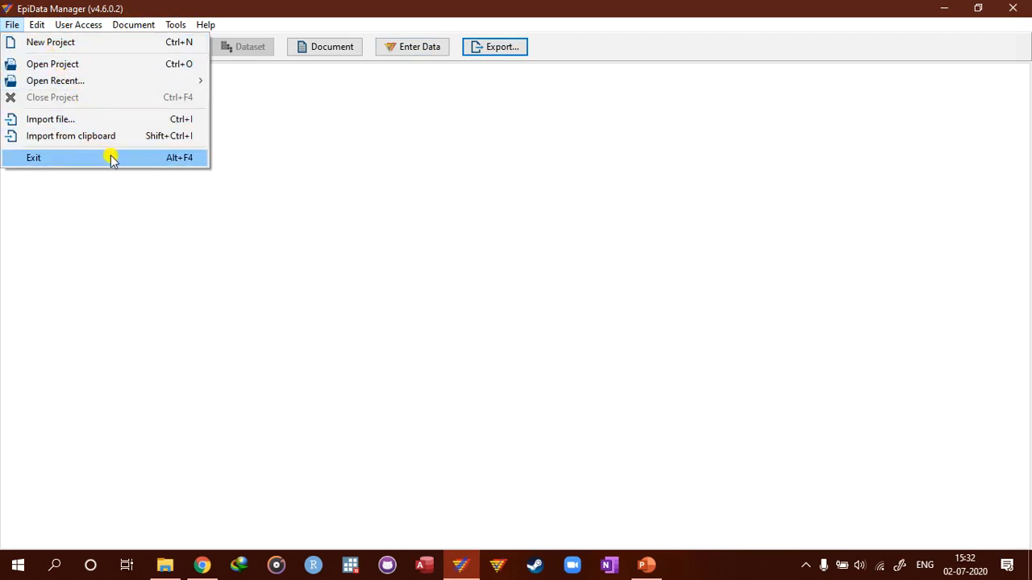
mouse_move(107, 161)
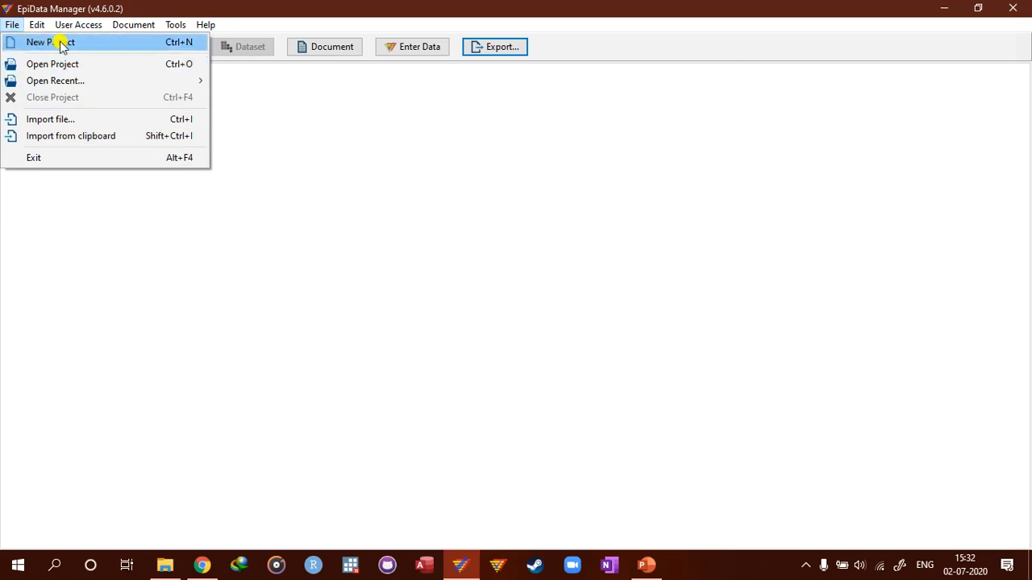
mouse_move(77, 50)
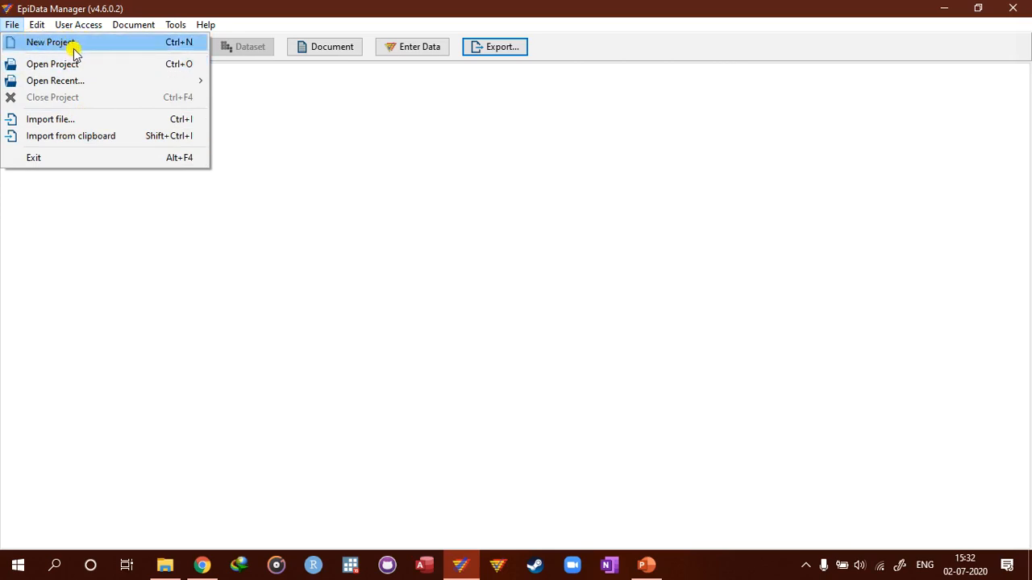
mouse_move(20, 37)
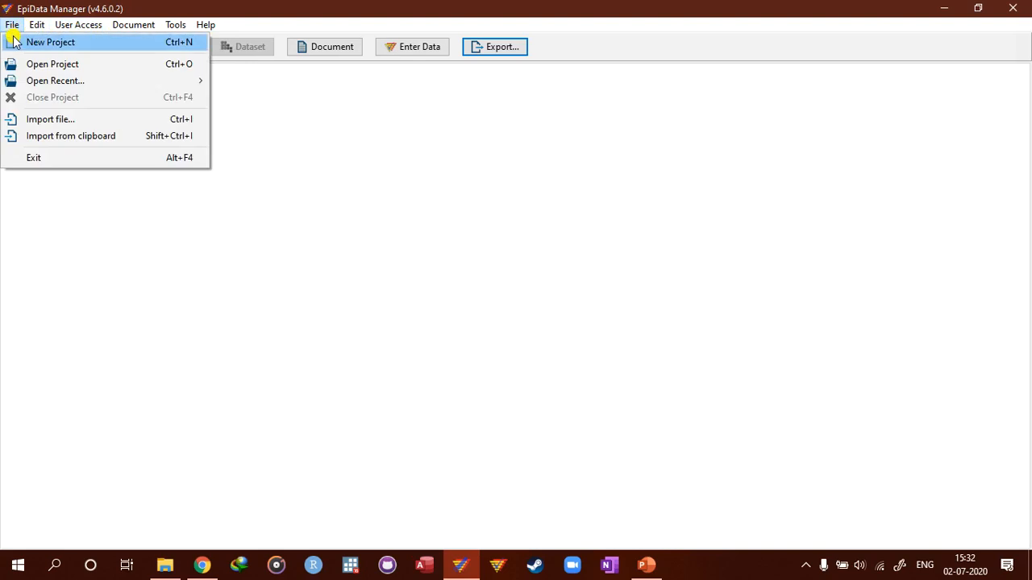
mouse_move(16, 28)
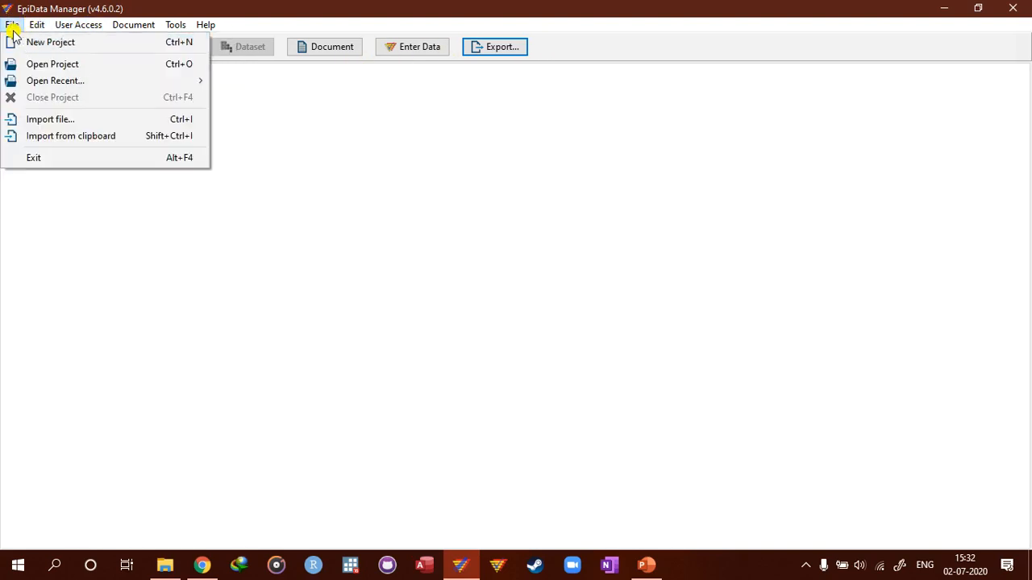
mouse_move(68, 64)
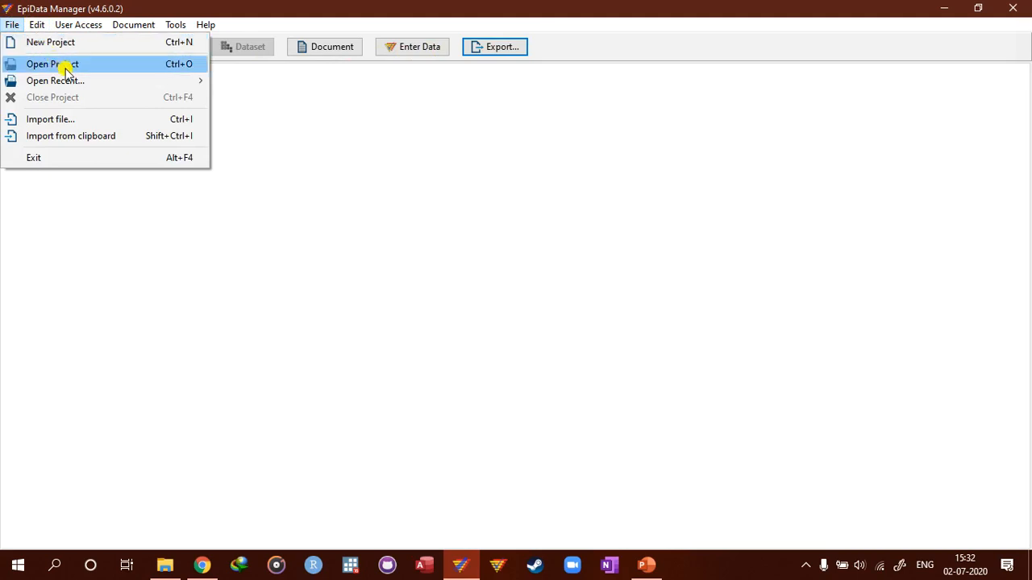
mouse_move(40, 106)
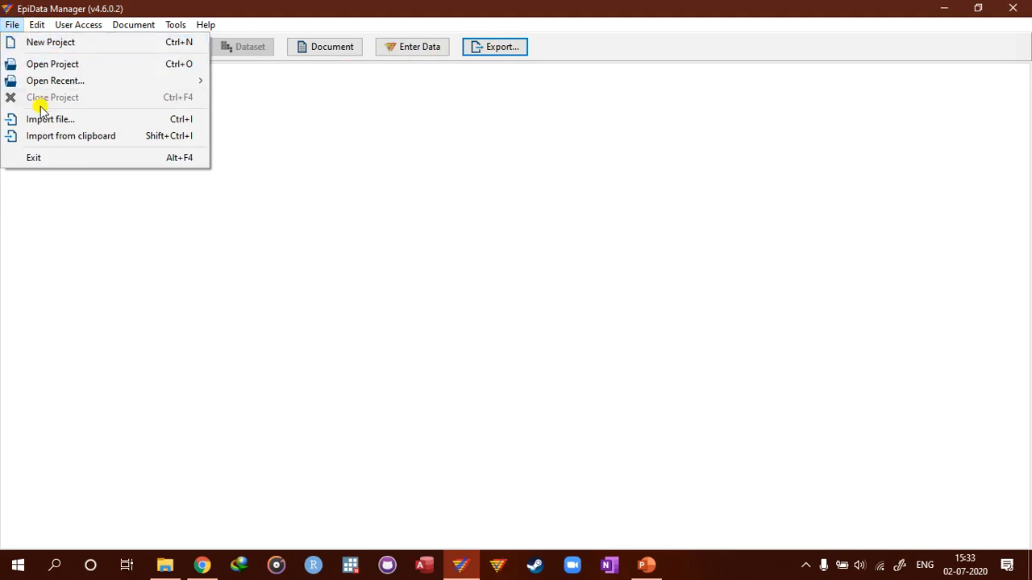
mouse_move(71, 145)
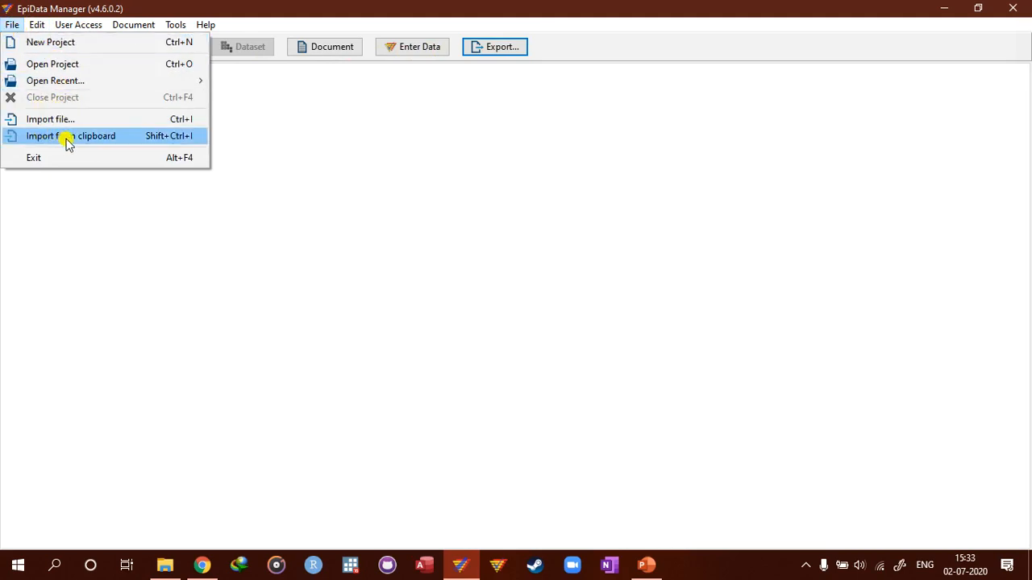
mouse_move(79, 145)
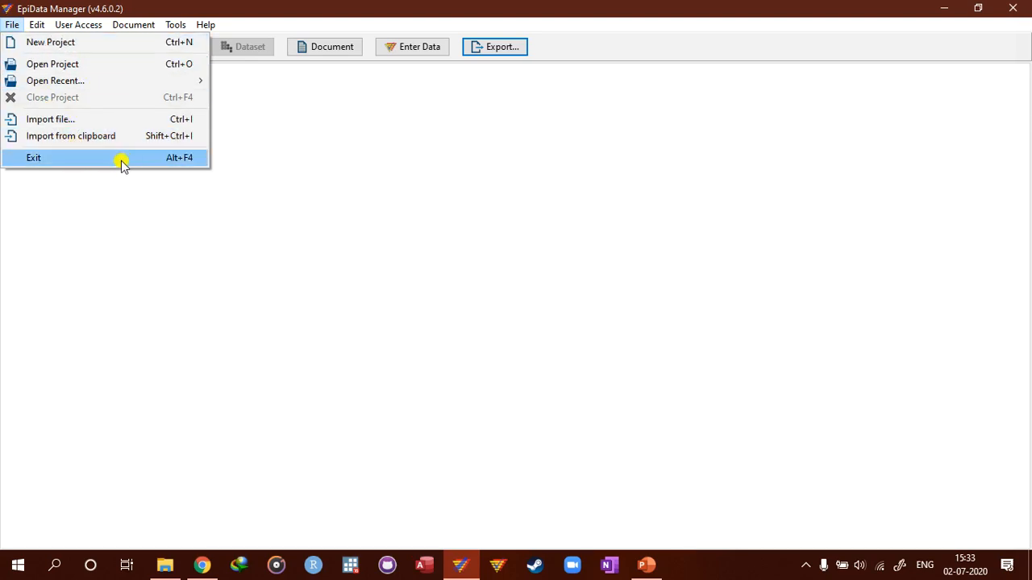
mouse_move(200, 153)
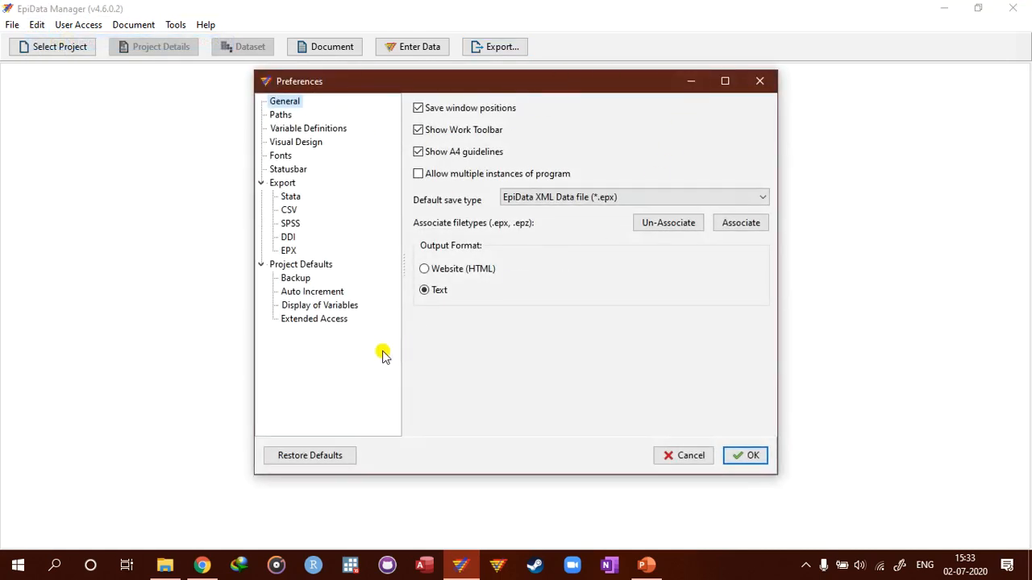
mouse_move(690, 162)
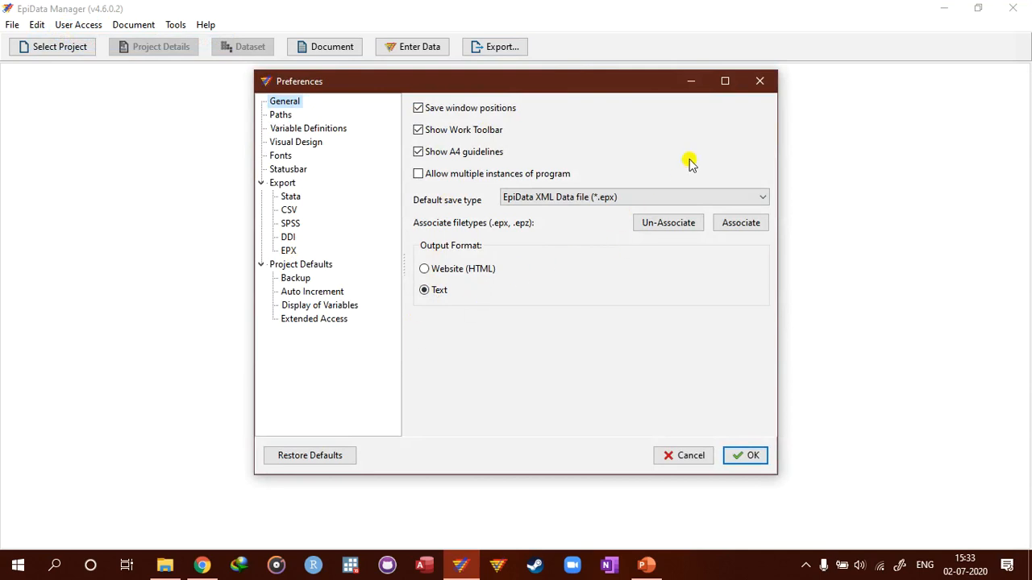
mouse_move(761, 84)
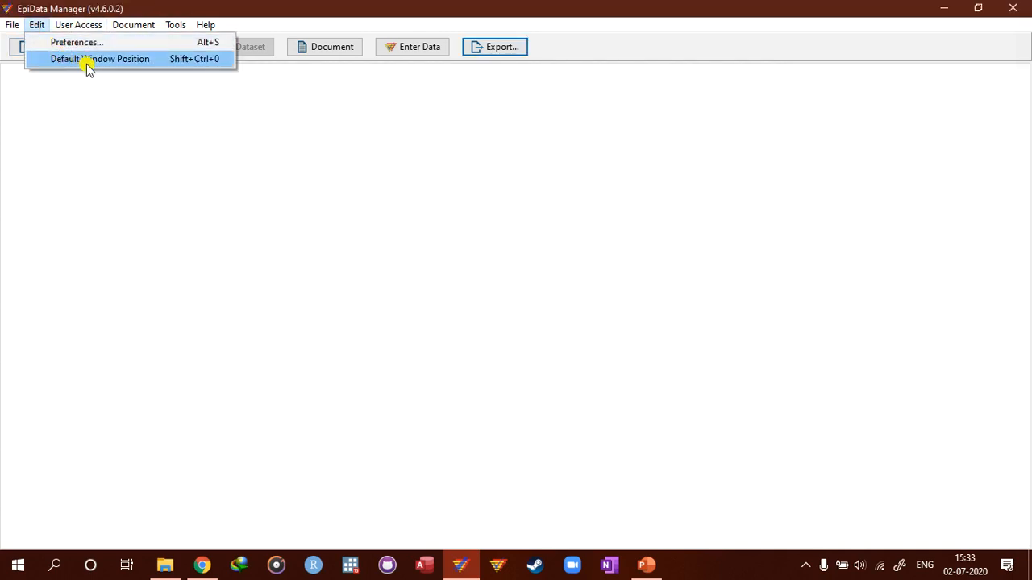
click(77, 24)
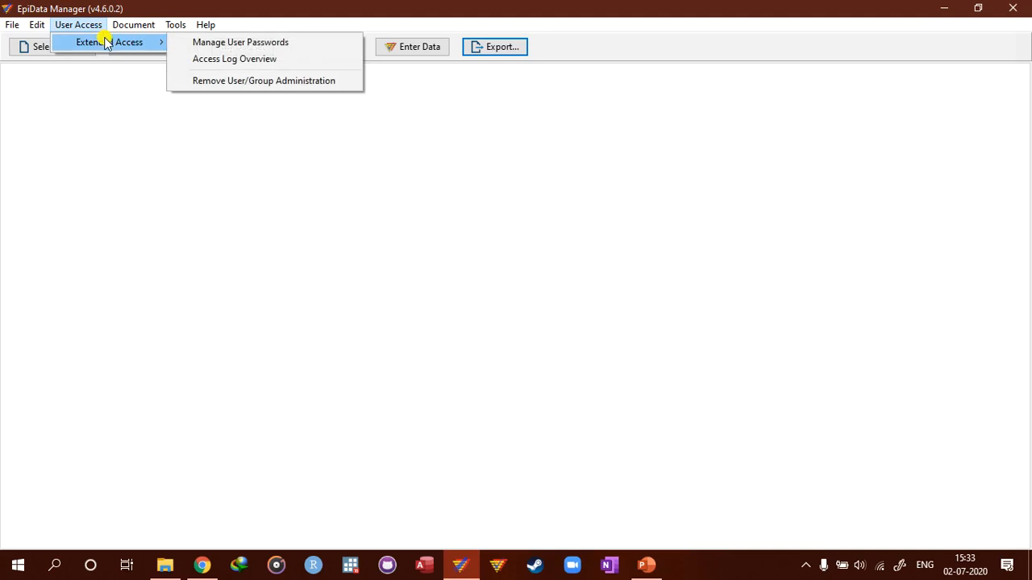
mouse_move(211, 84)
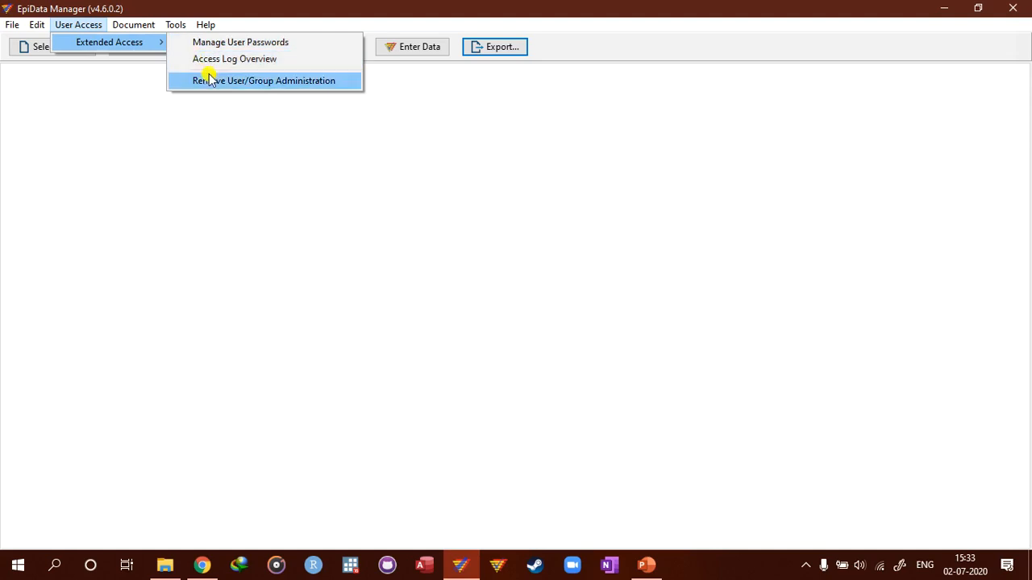
mouse_move(297, 87)
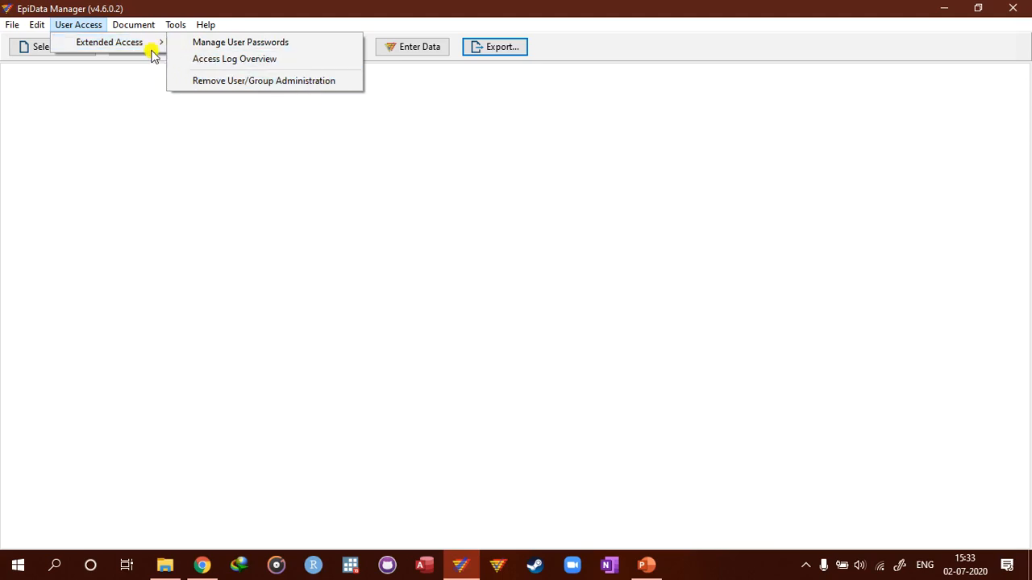
click(133, 24)
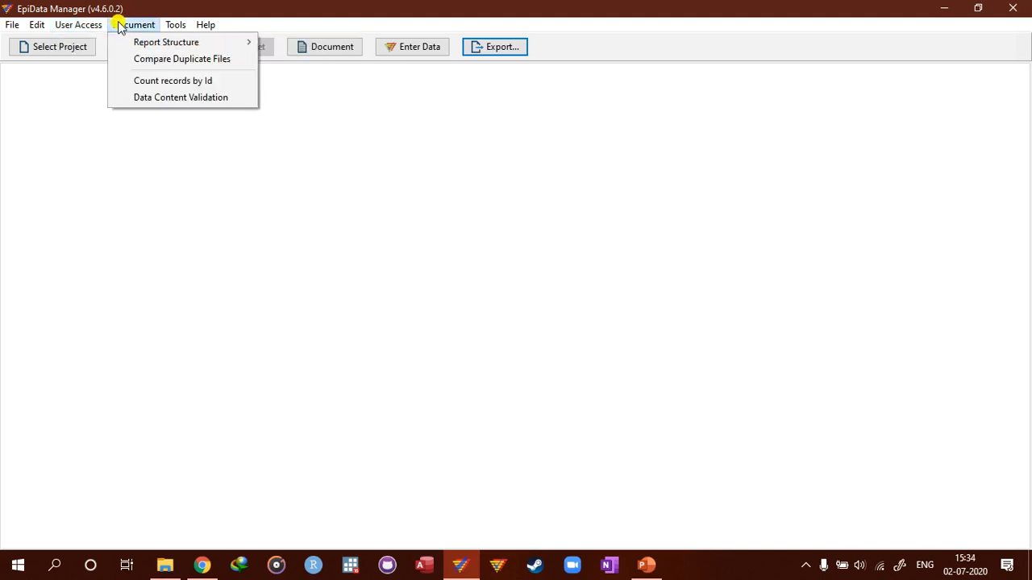
mouse_move(140, 24)
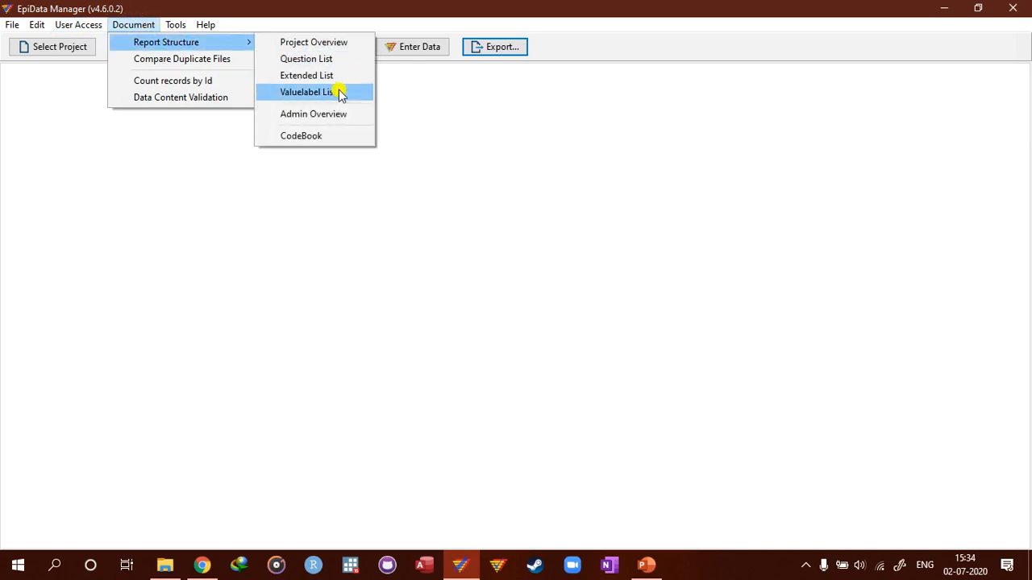
click(187, 24)
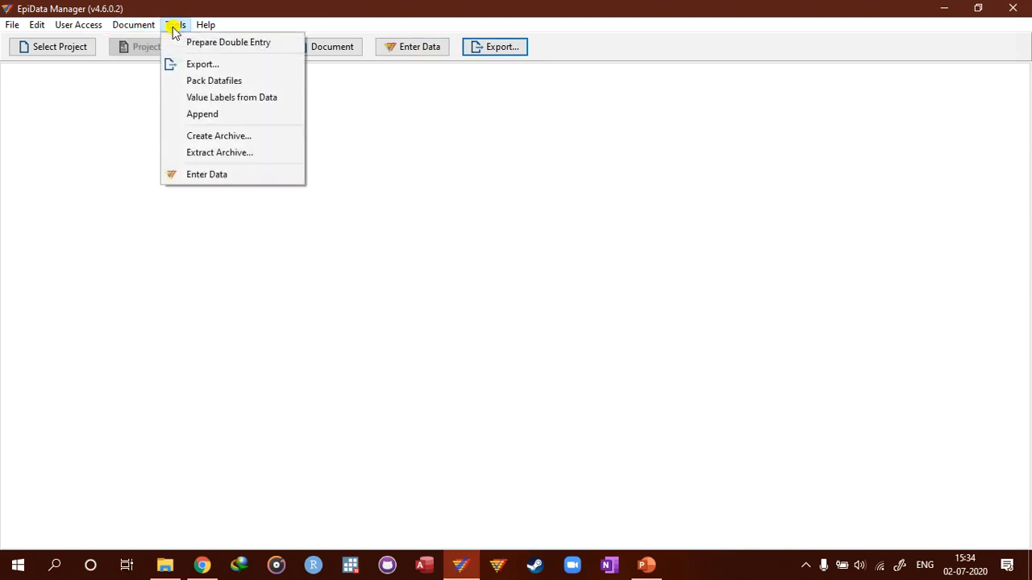
mouse_move(213, 42)
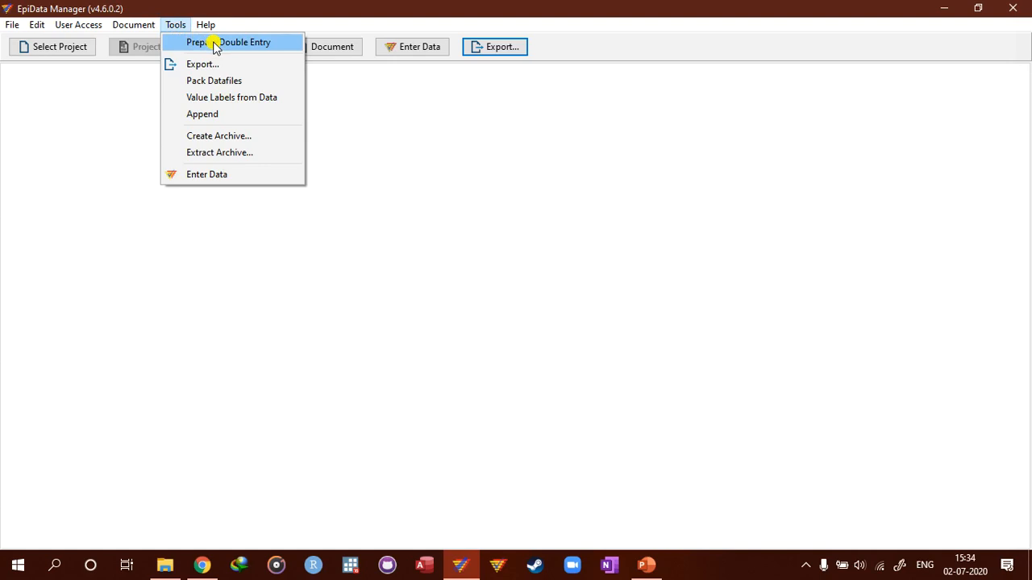
mouse_move(232, 45)
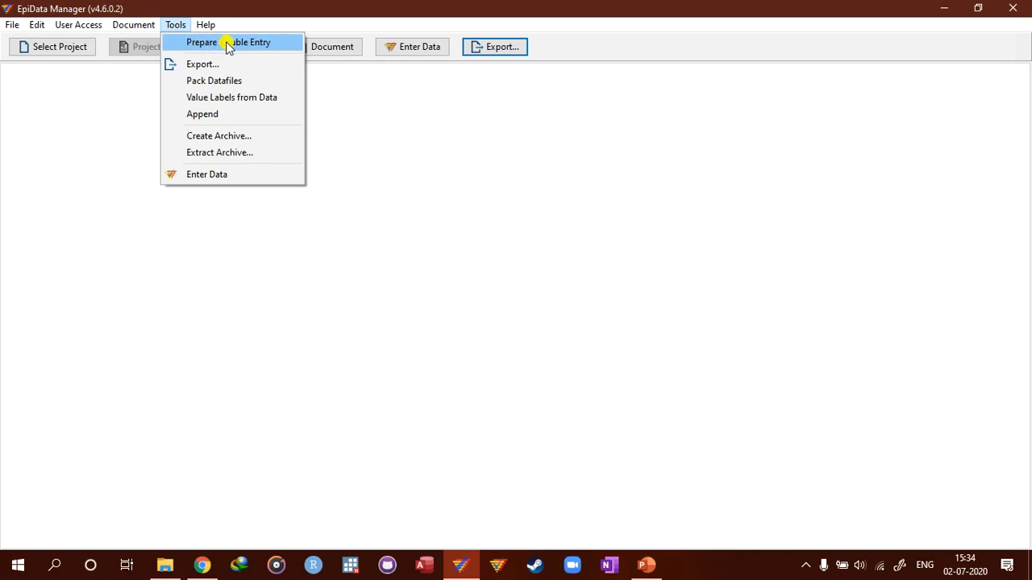
mouse_move(234, 50)
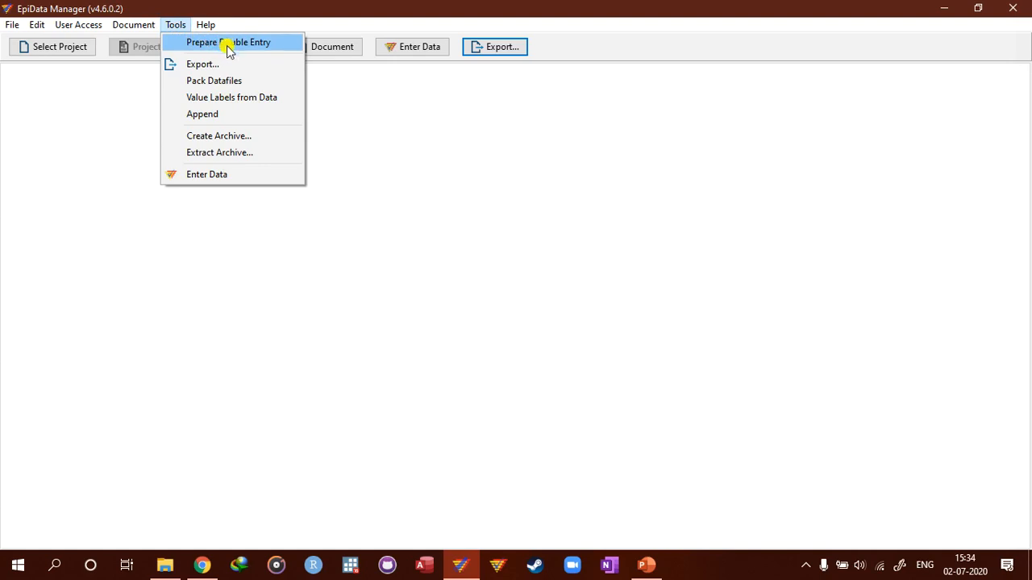
mouse_move(238, 47)
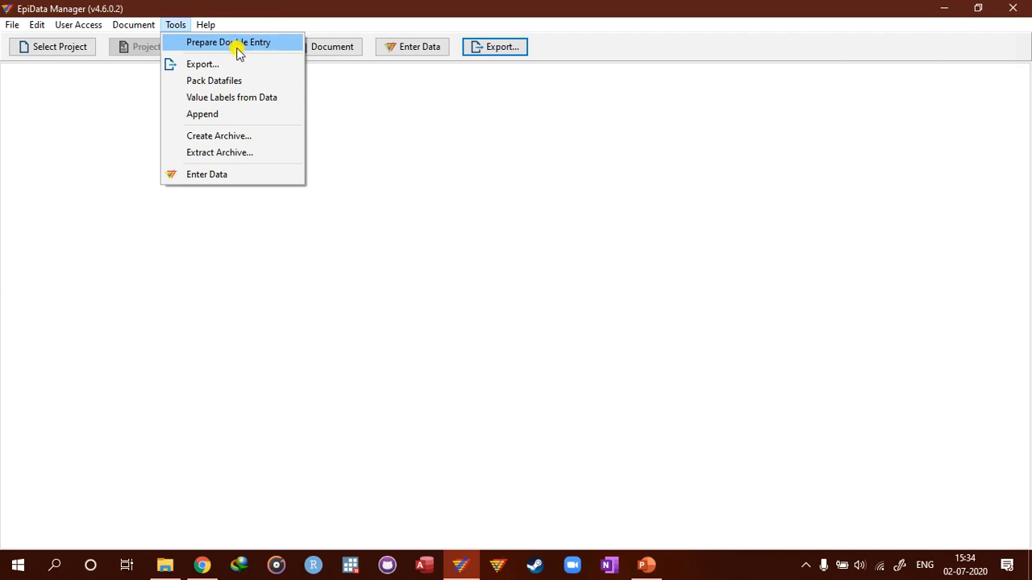
mouse_move(261, 44)
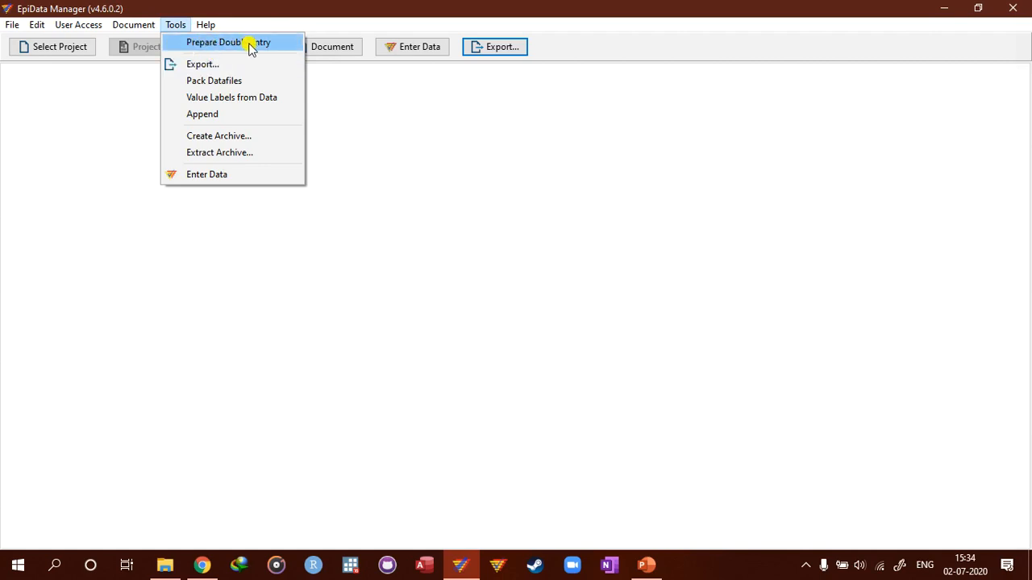
mouse_move(257, 50)
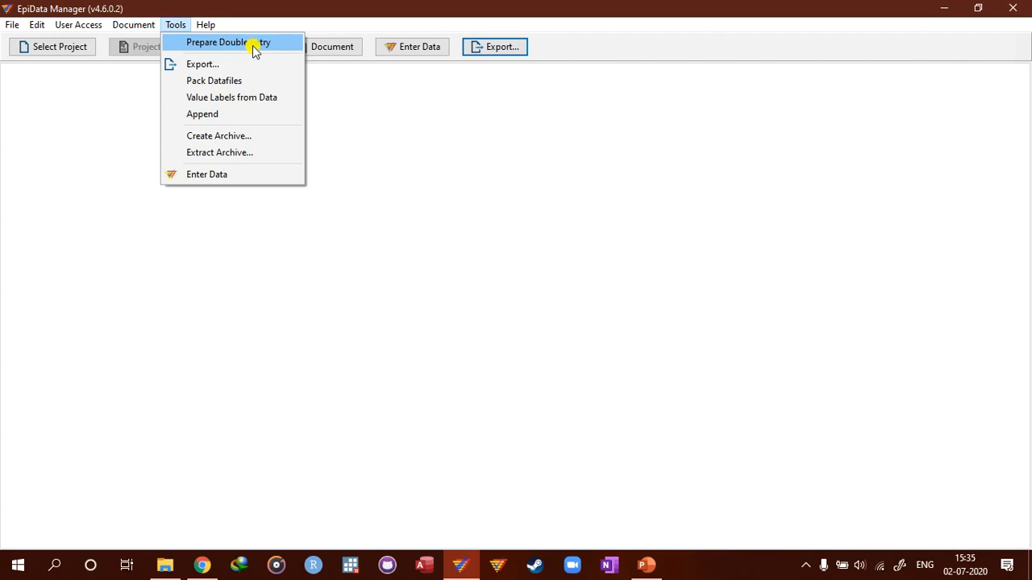
mouse_move(235, 42)
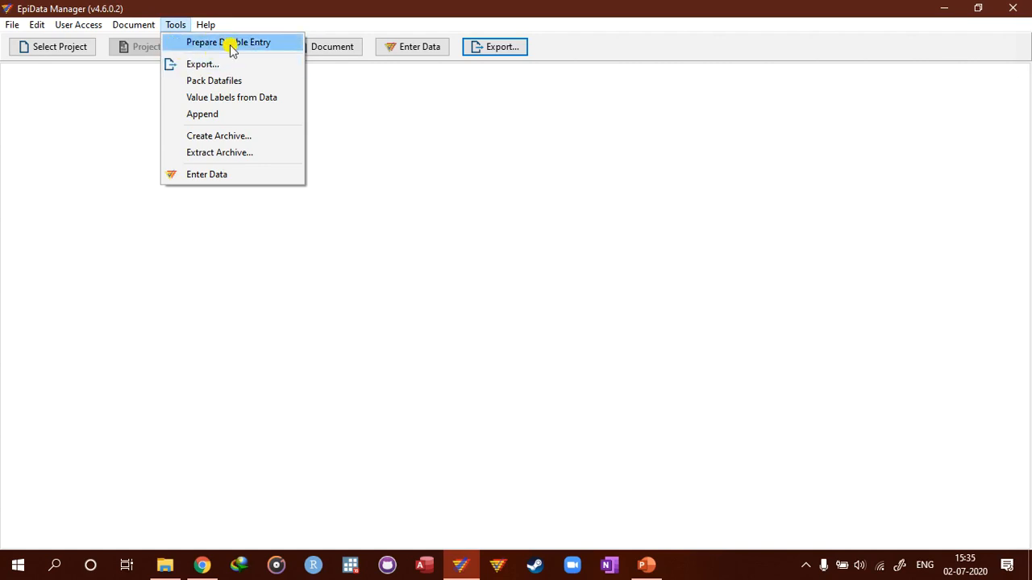
mouse_move(498, 55)
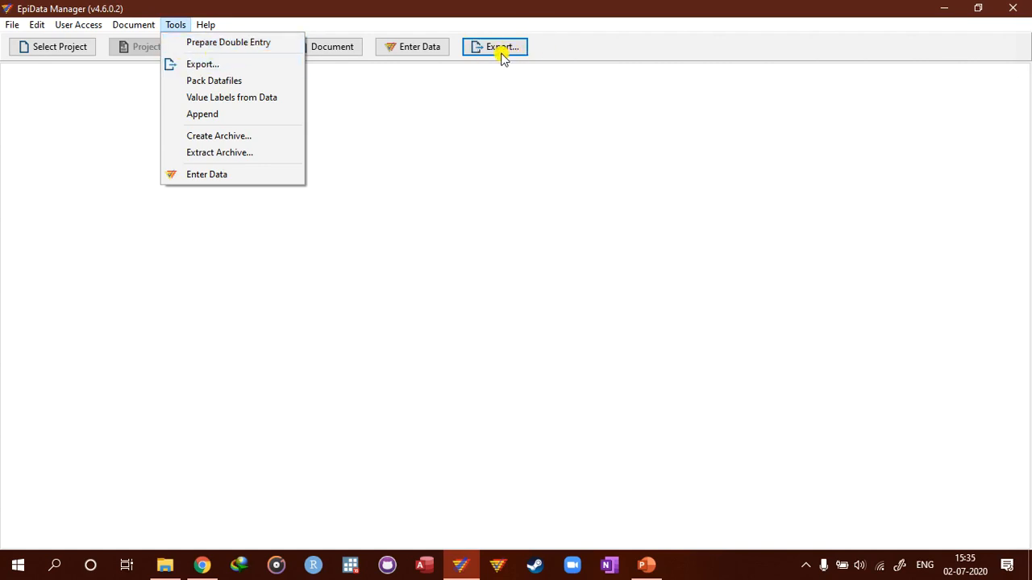
mouse_move(203, 65)
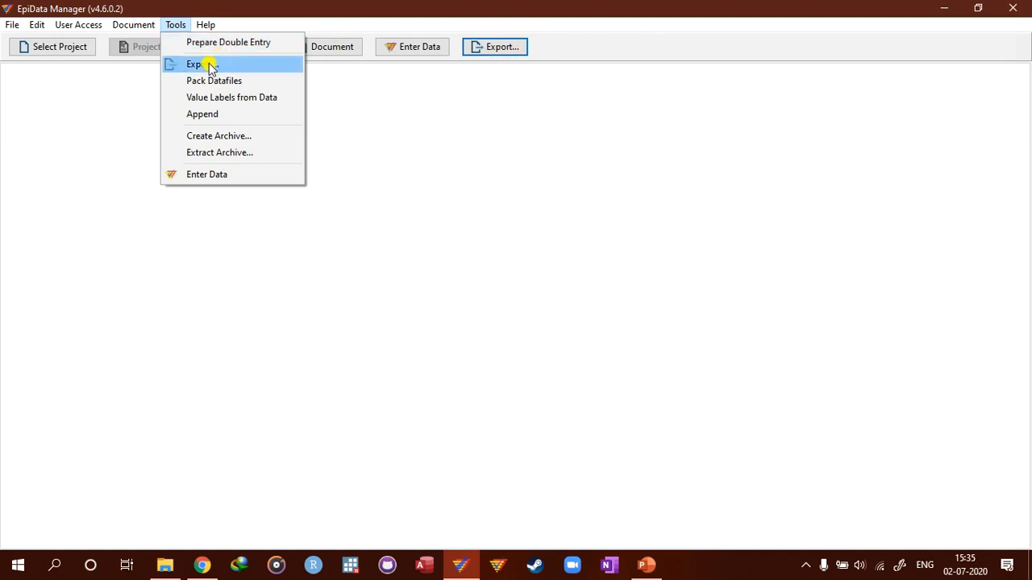
mouse_move(229, 81)
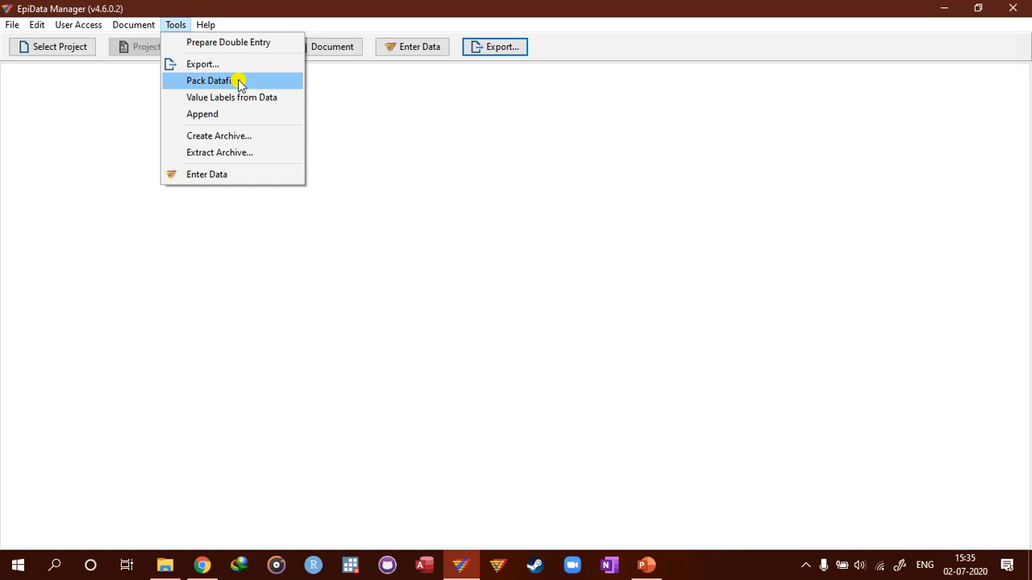
mouse_move(257, 97)
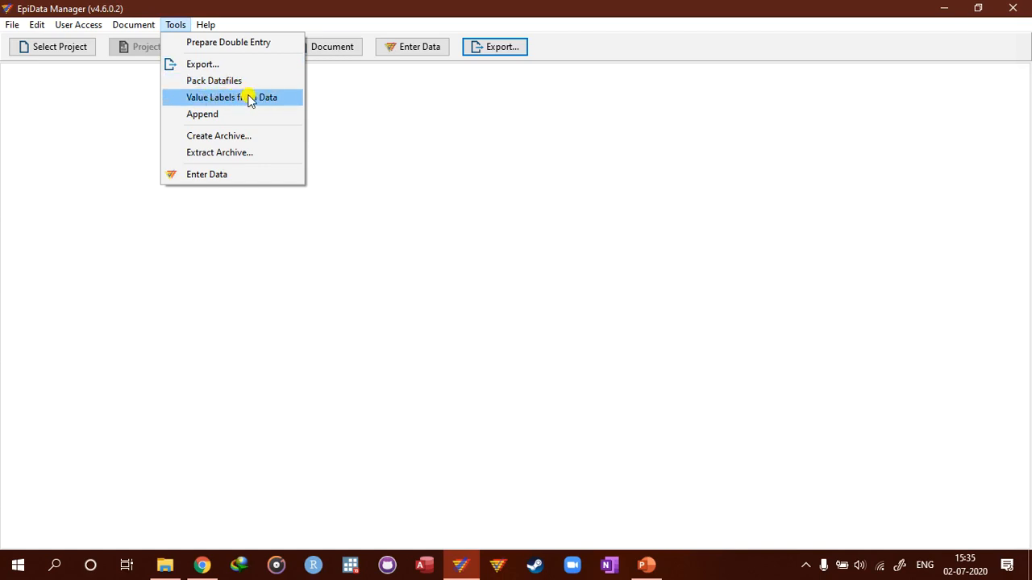
mouse_move(278, 119)
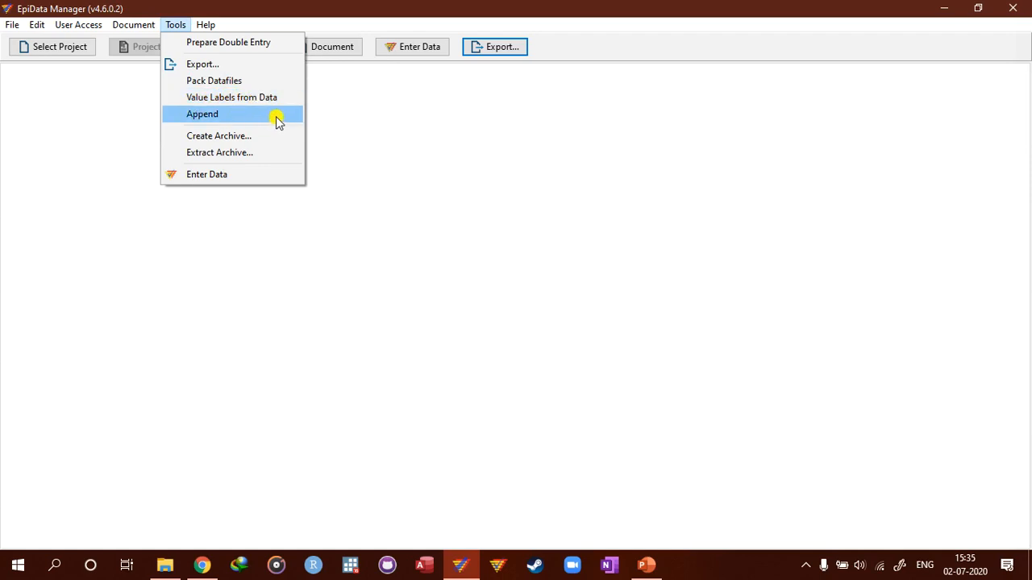
mouse_move(259, 113)
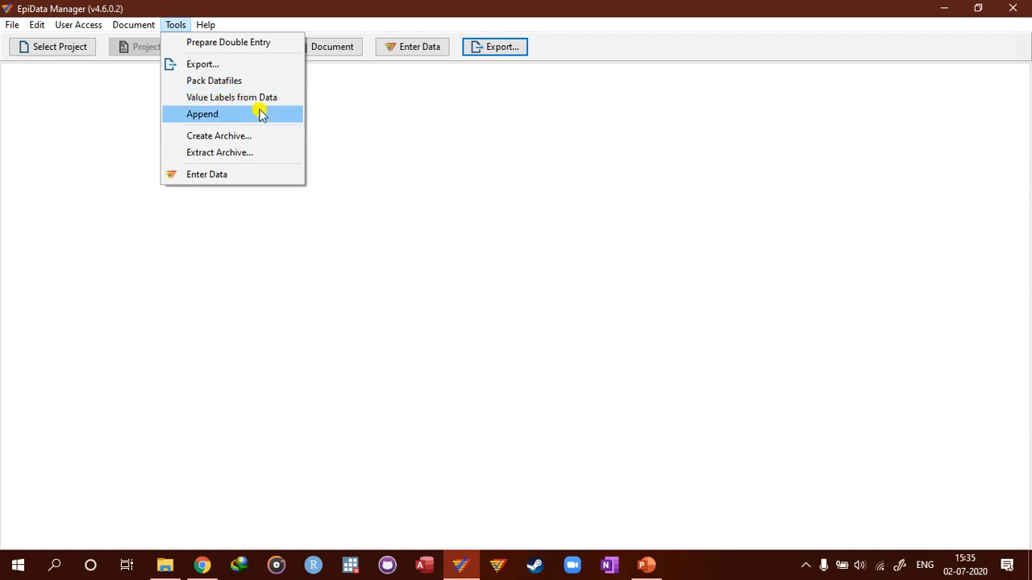
mouse_move(168, 26)
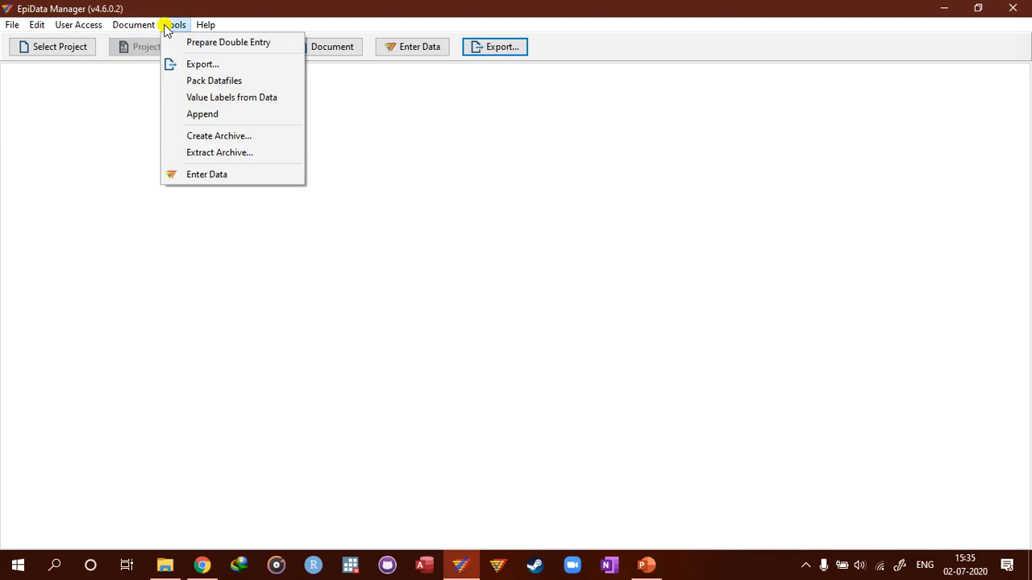
mouse_move(252, 119)
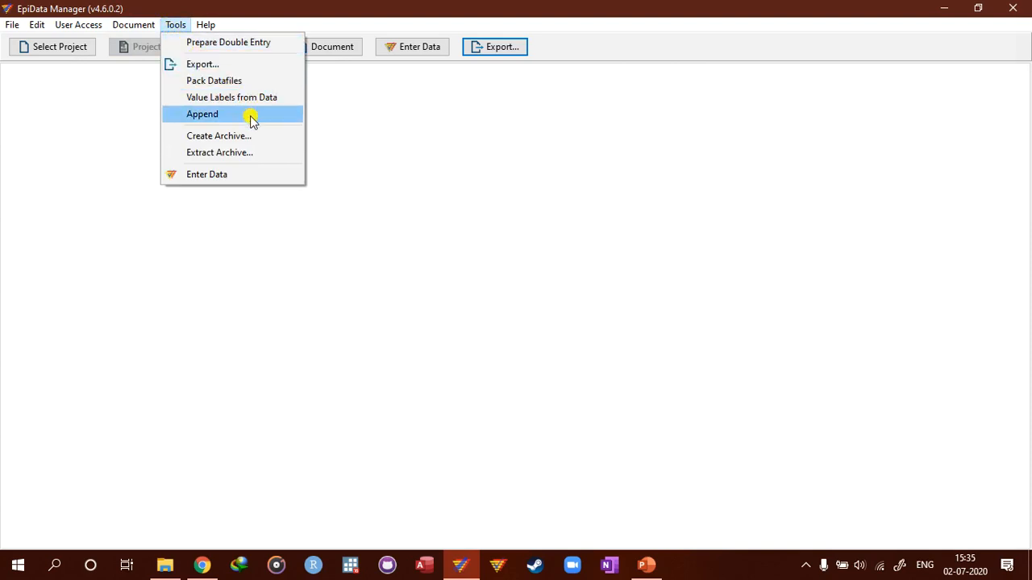
mouse_move(239, 142)
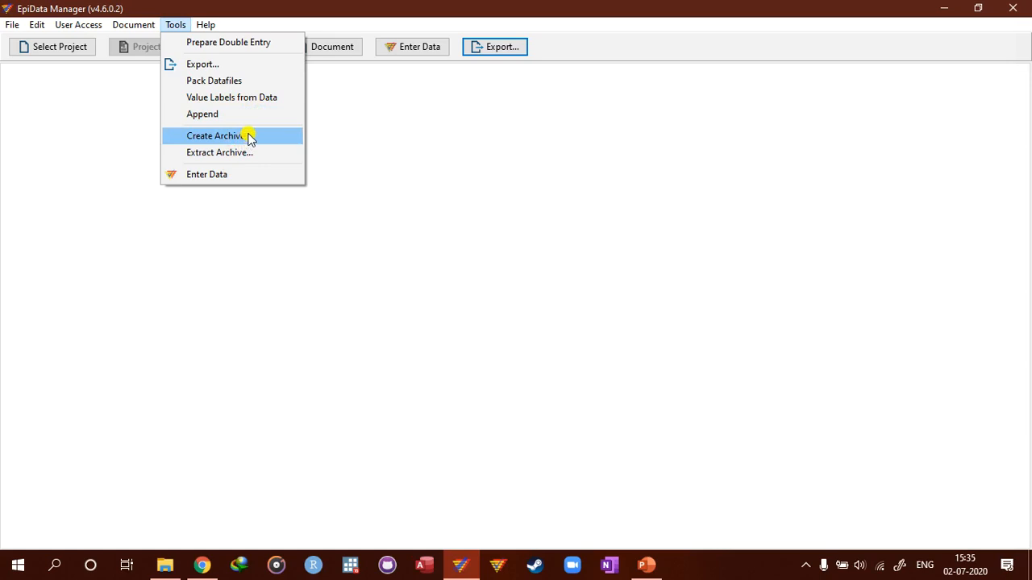
mouse_move(261, 137)
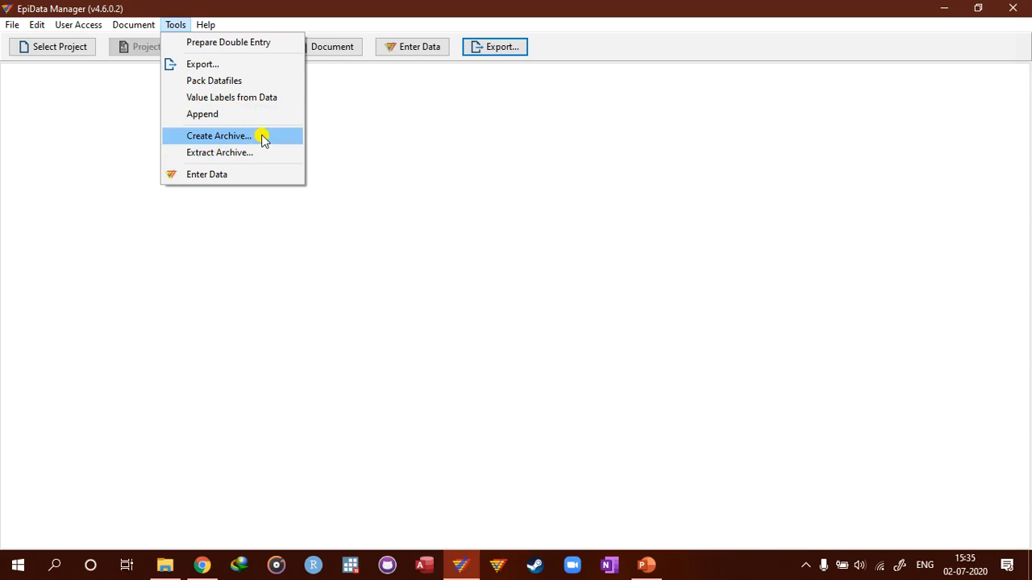
mouse_move(225, 153)
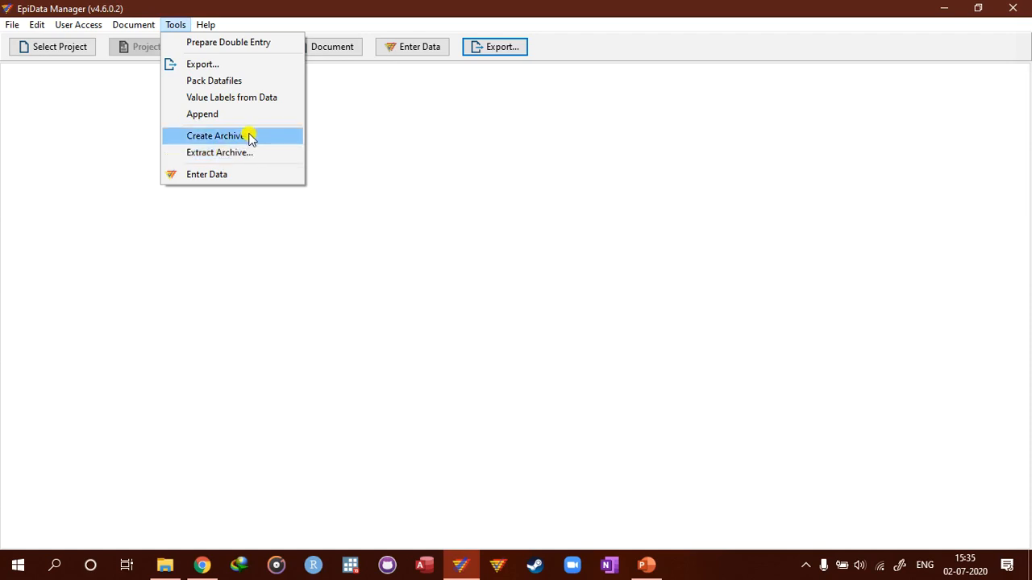
mouse_move(229, 155)
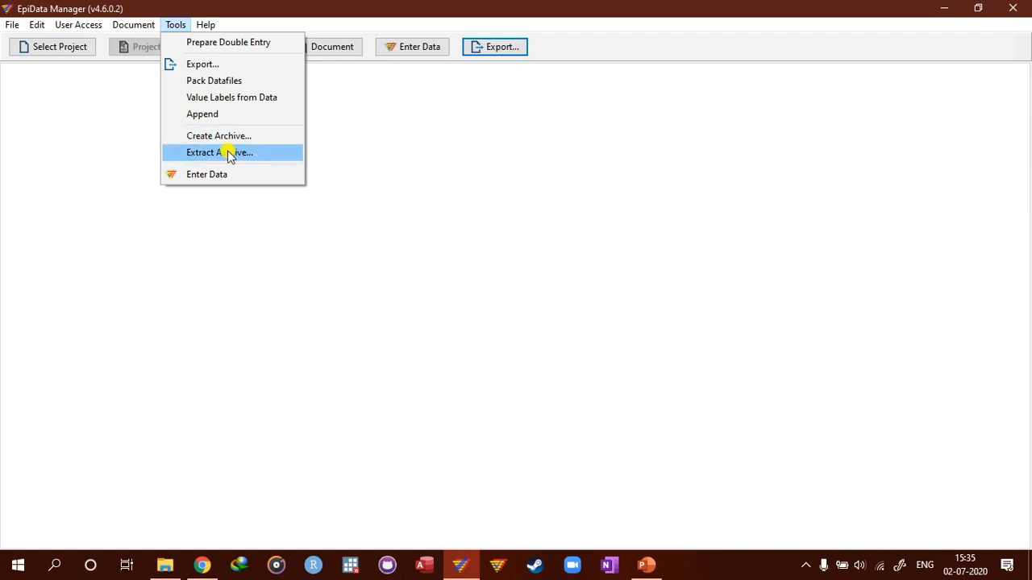
Show the Help menu with tutorials, shortcuts, version check and release notes.
click(213, 25)
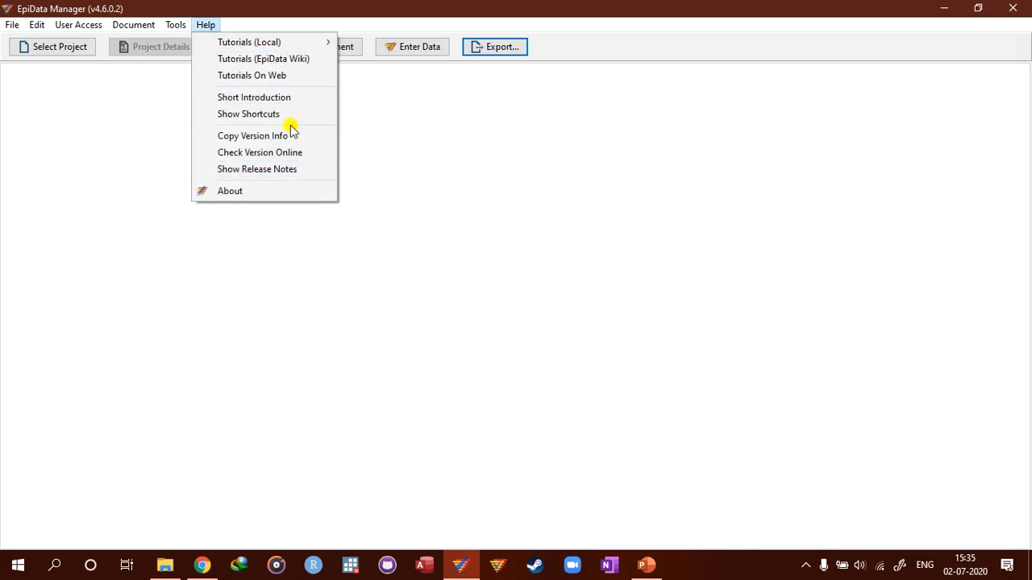
mouse_move(245, 100)
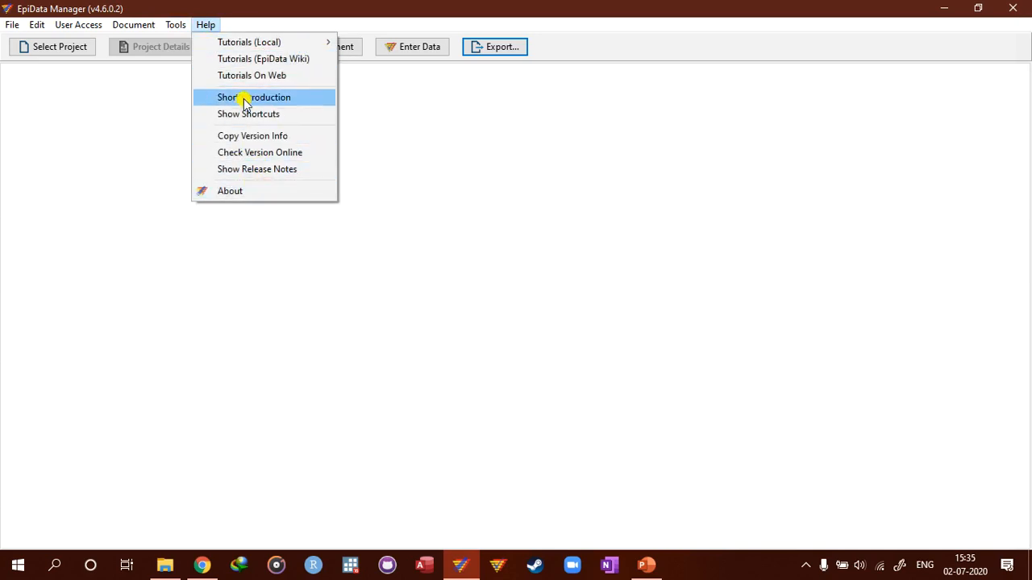
View the About dialog's Version details, close it, and switch to EpiData Entry Client.
click(229, 190)
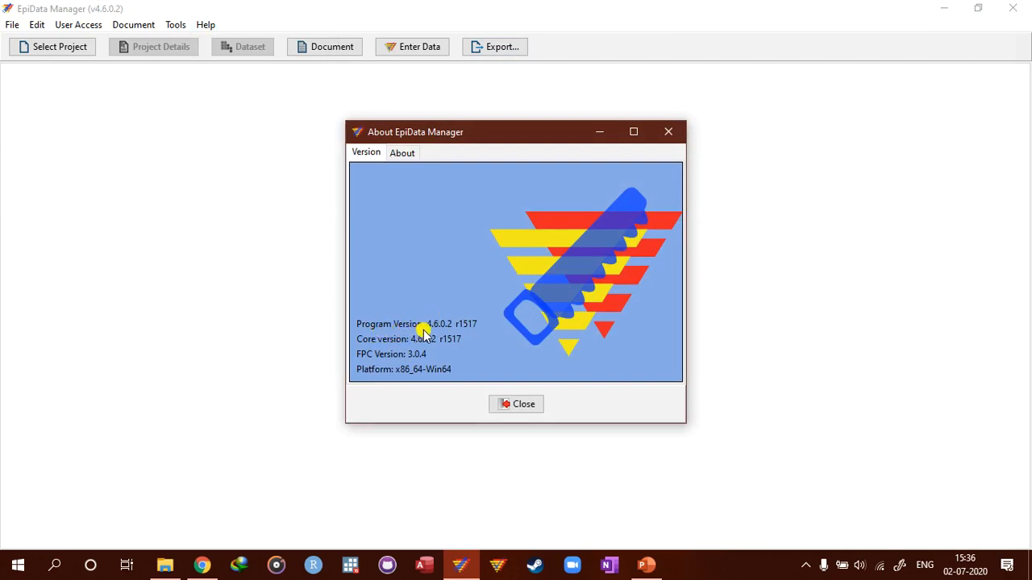
mouse_move(415, 340)
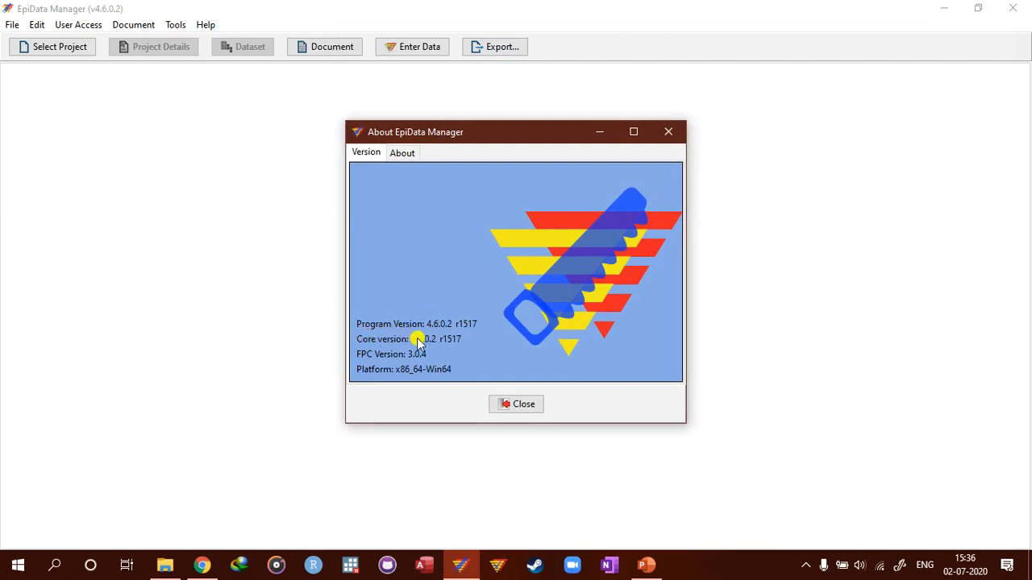
mouse_move(407, 371)
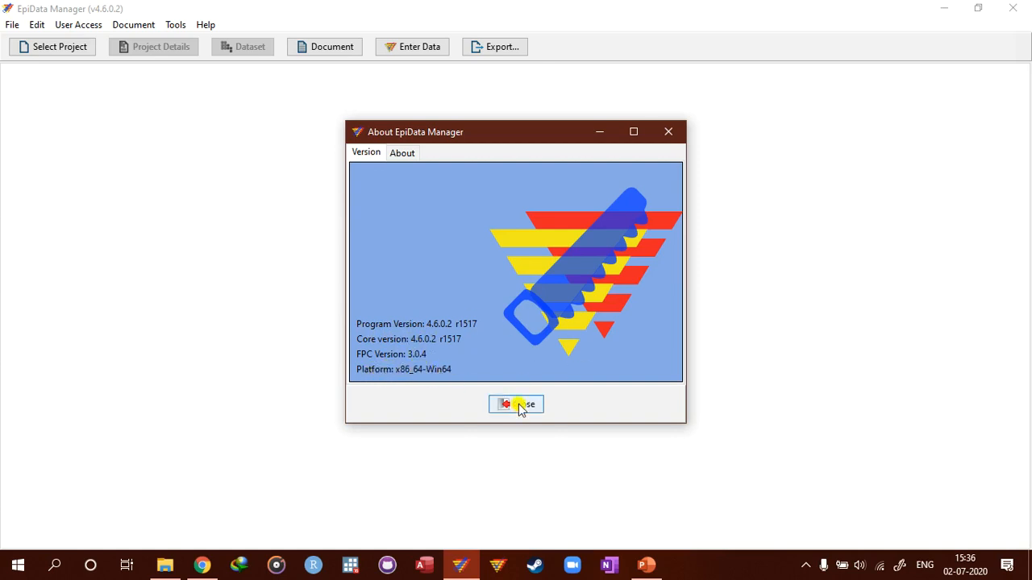
click(515, 405)
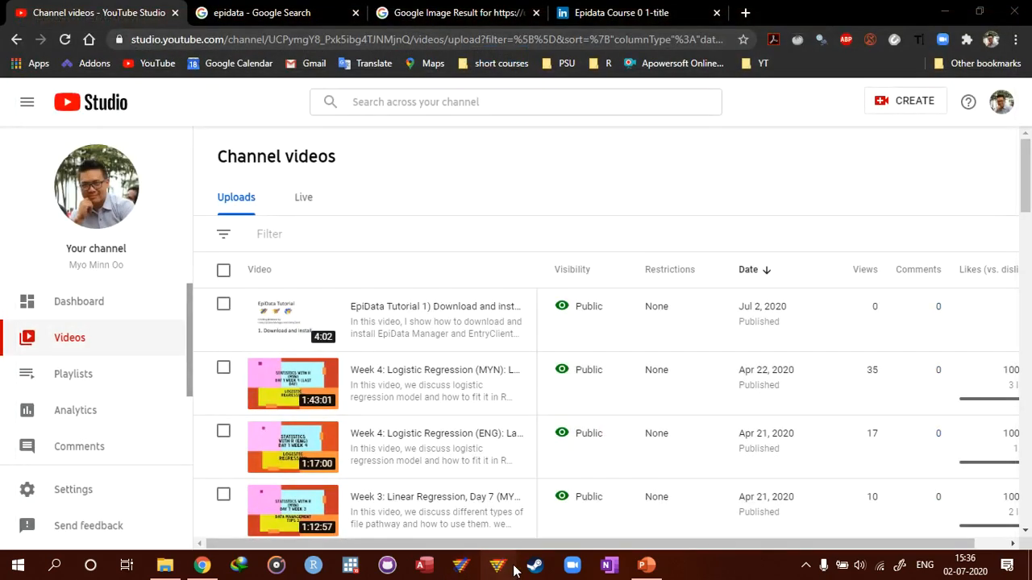
click(493, 564)
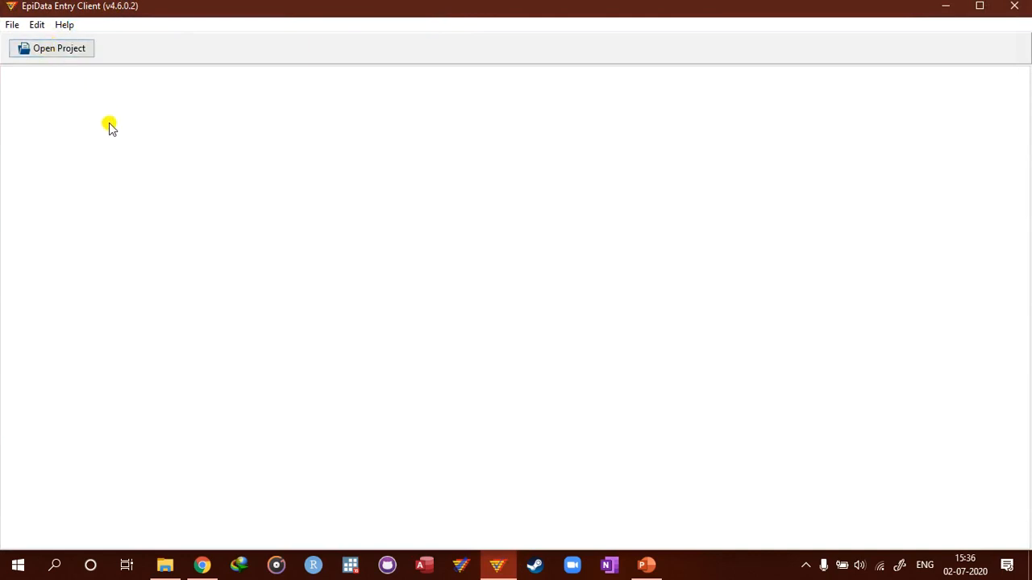
mouse_move(90, 87)
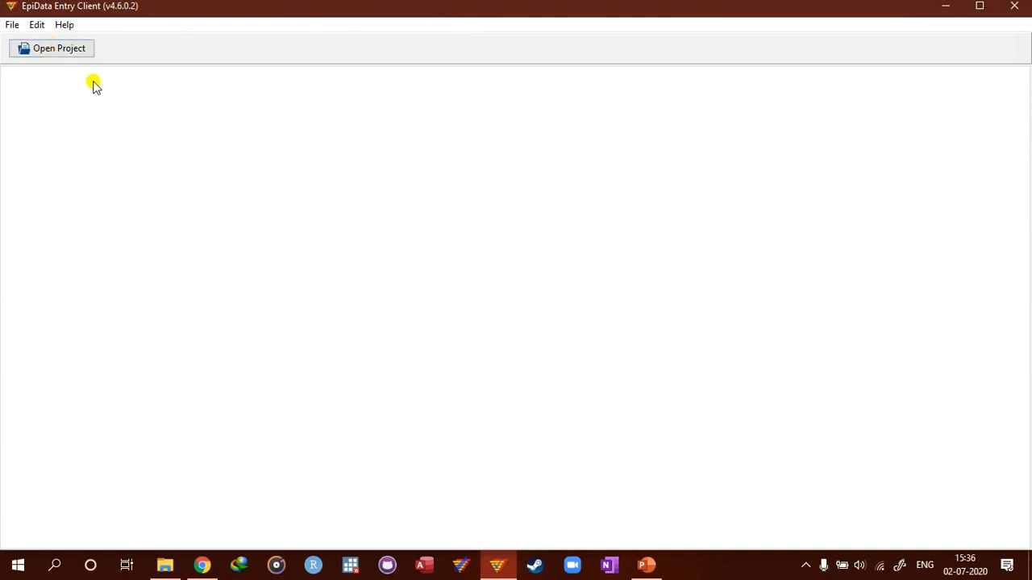
mouse_move(91, 106)
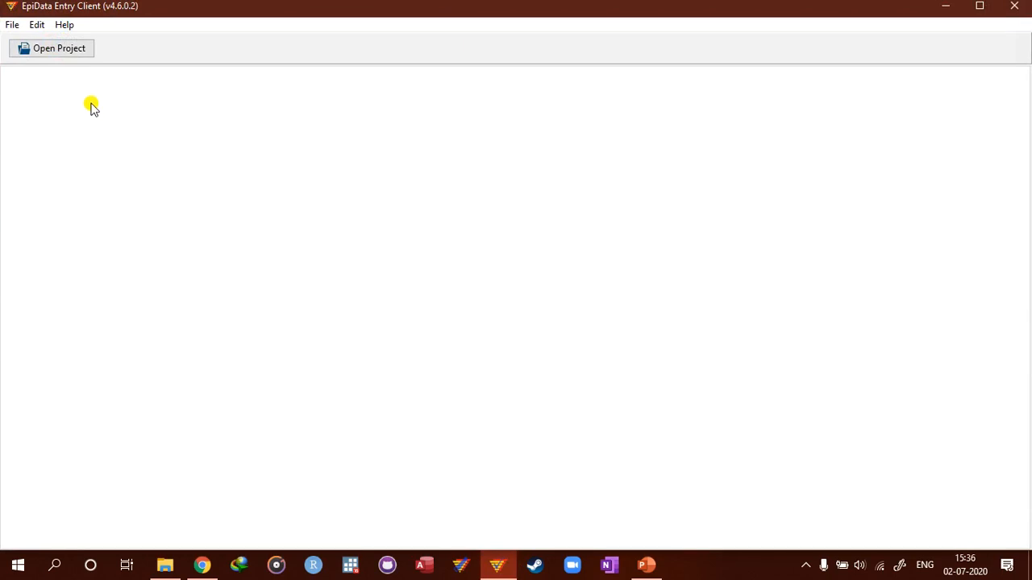
click(56, 48)
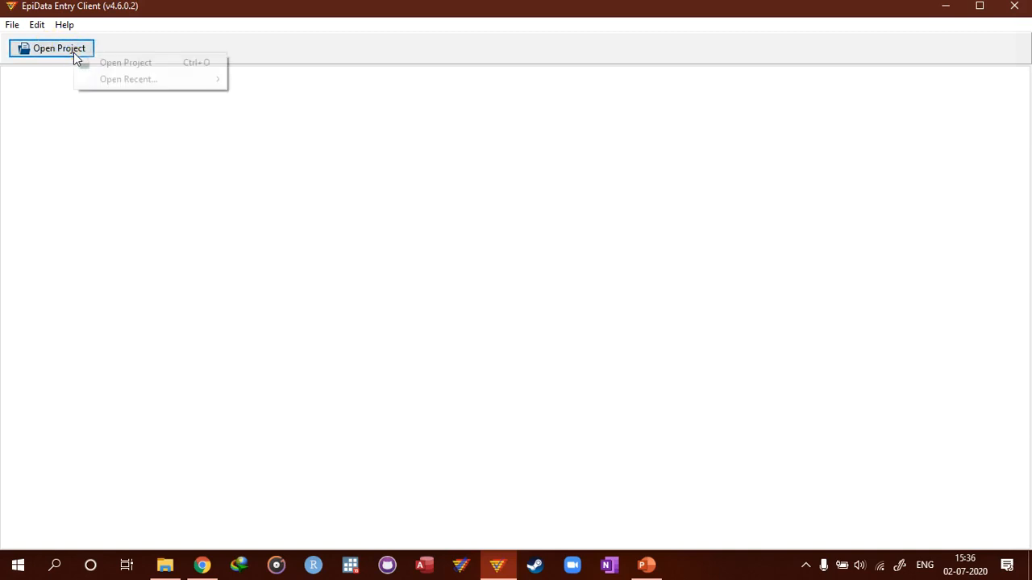
click(13, 26)
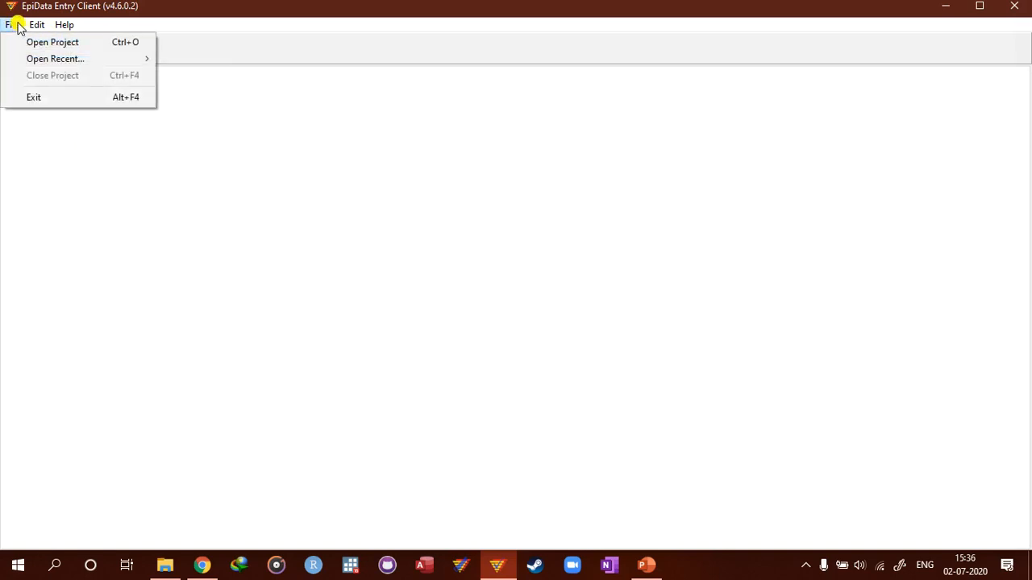
mouse_move(45, 40)
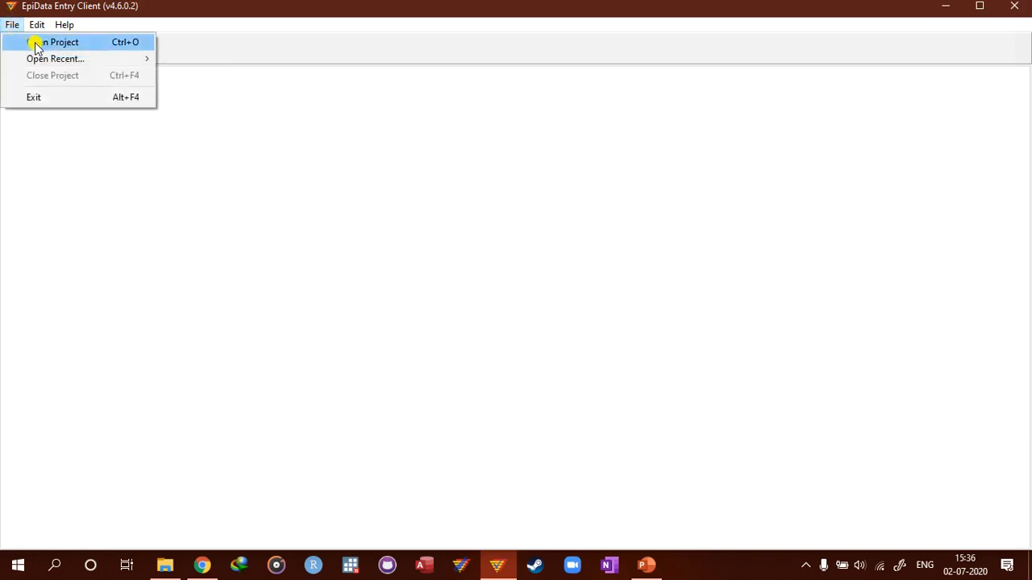
click(35, 26)
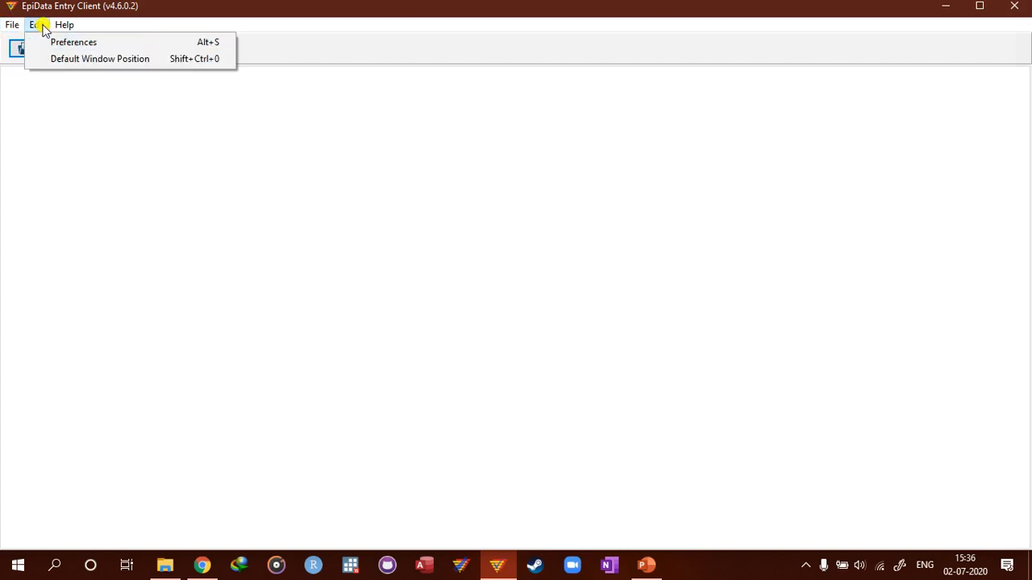
click(63, 26)
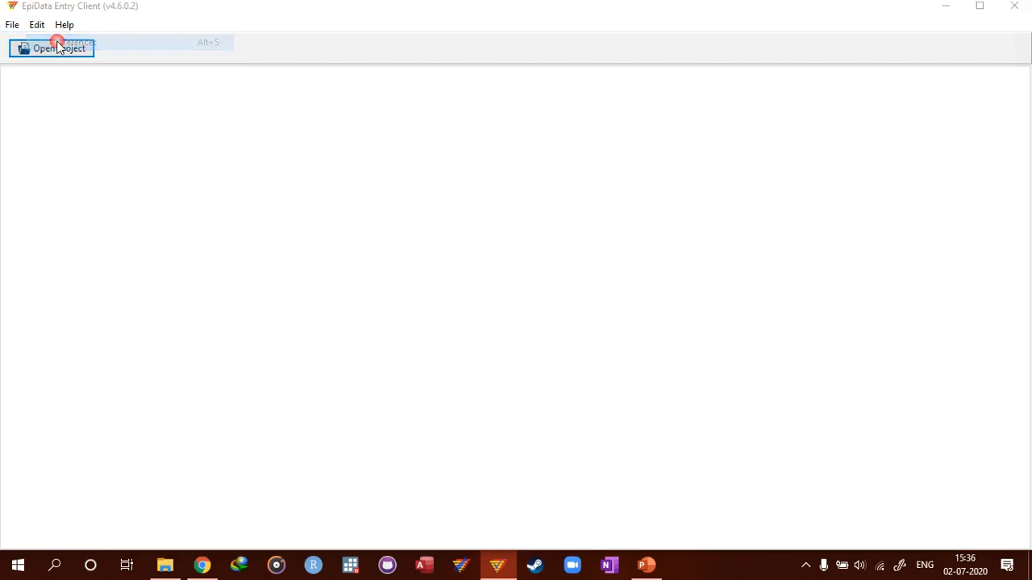
mouse_move(380, 194)
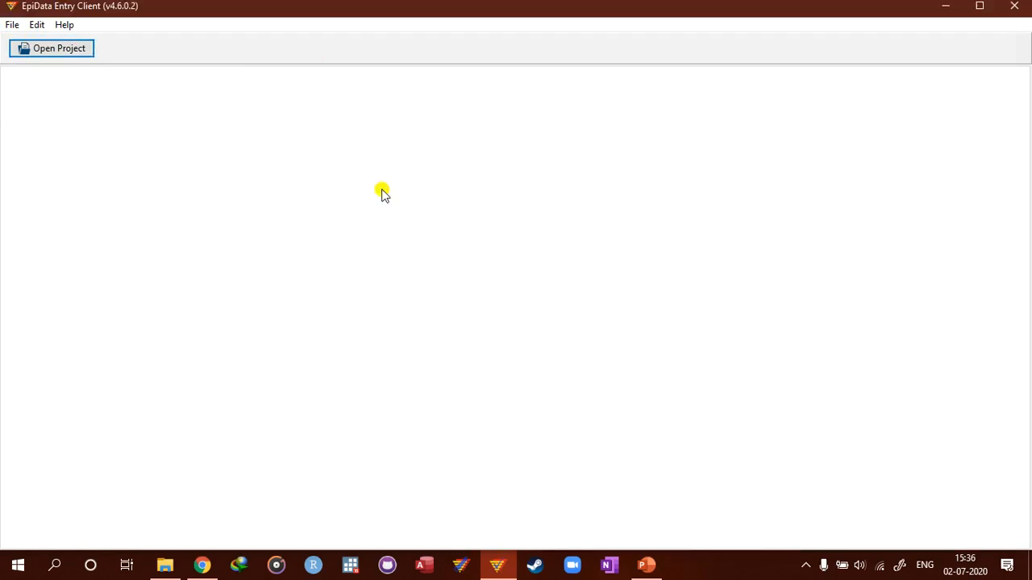
mouse_move(399, 176)
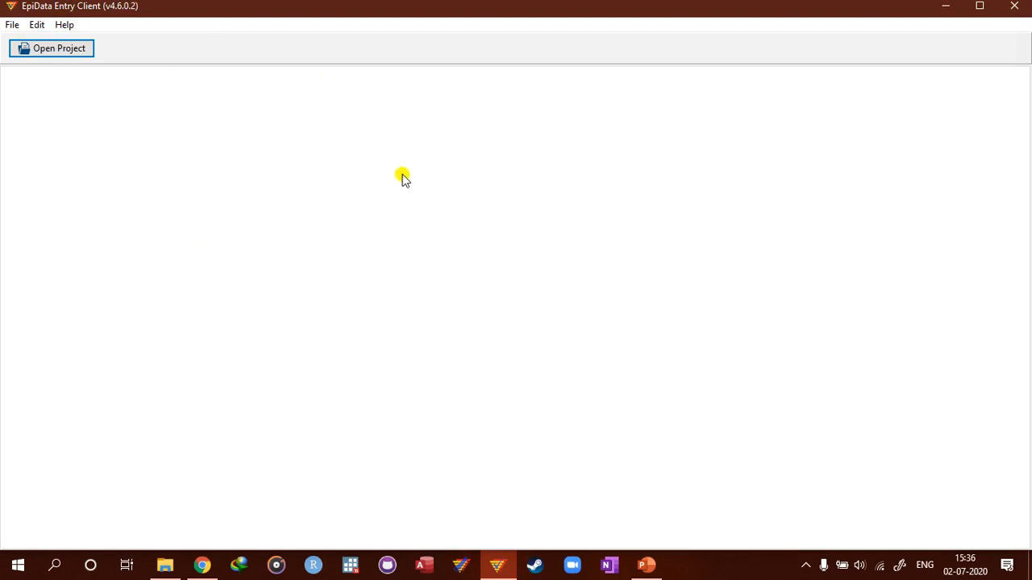
mouse_move(583, 168)
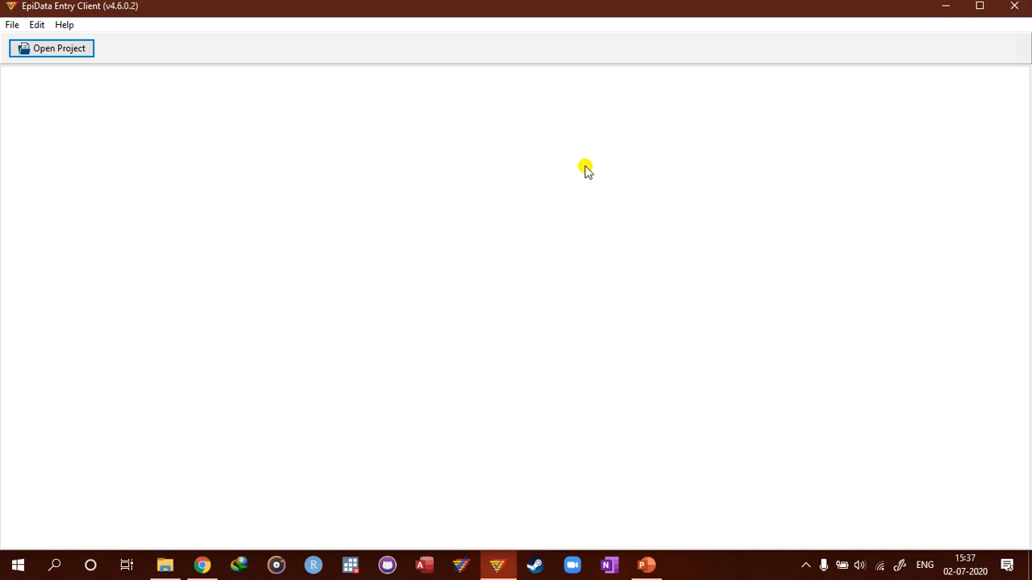
mouse_move(893, 147)
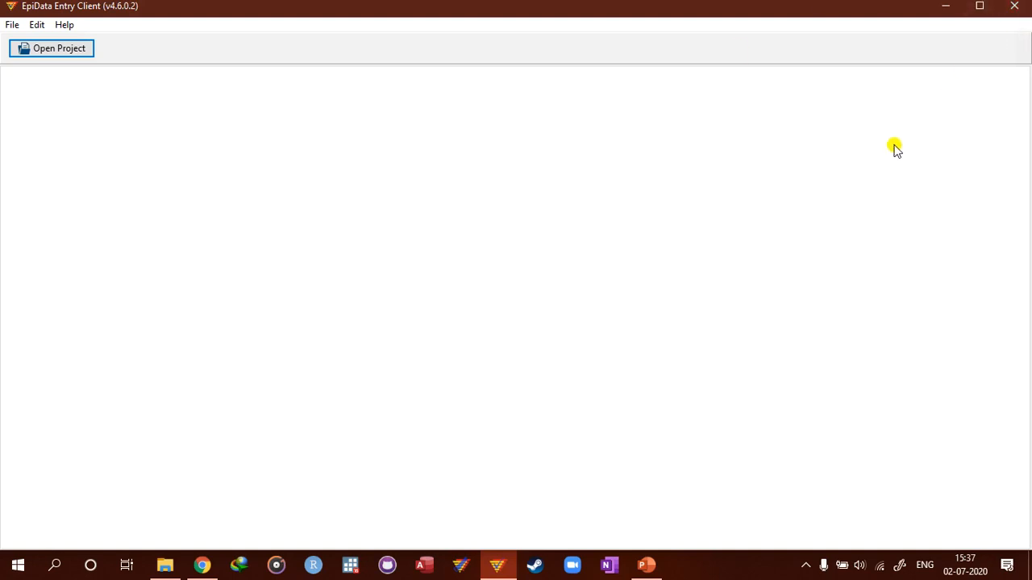